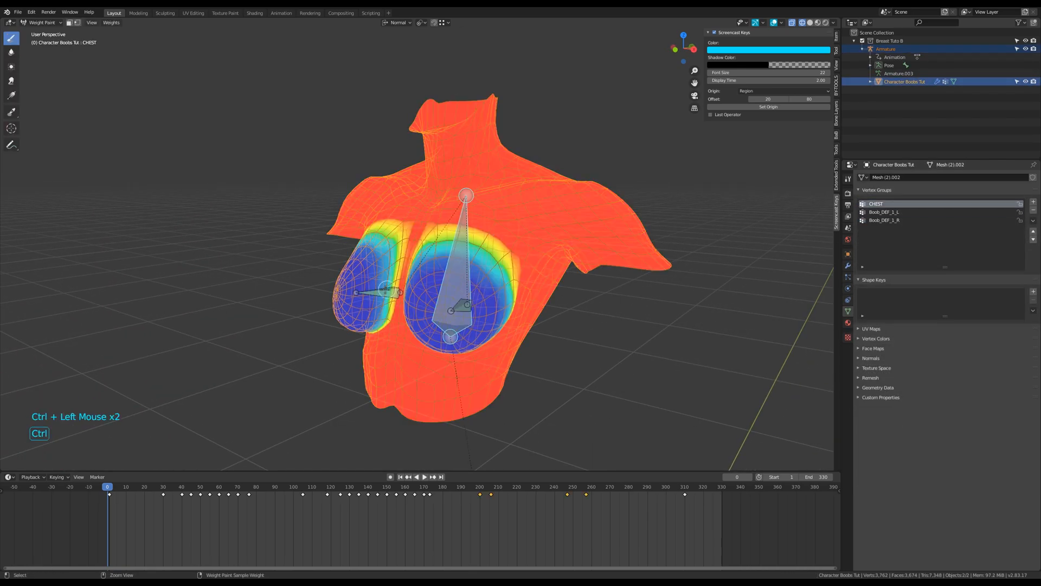
- Inspect a bone's weights on the torso, then select the armature in Object Mode
click(884, 211)
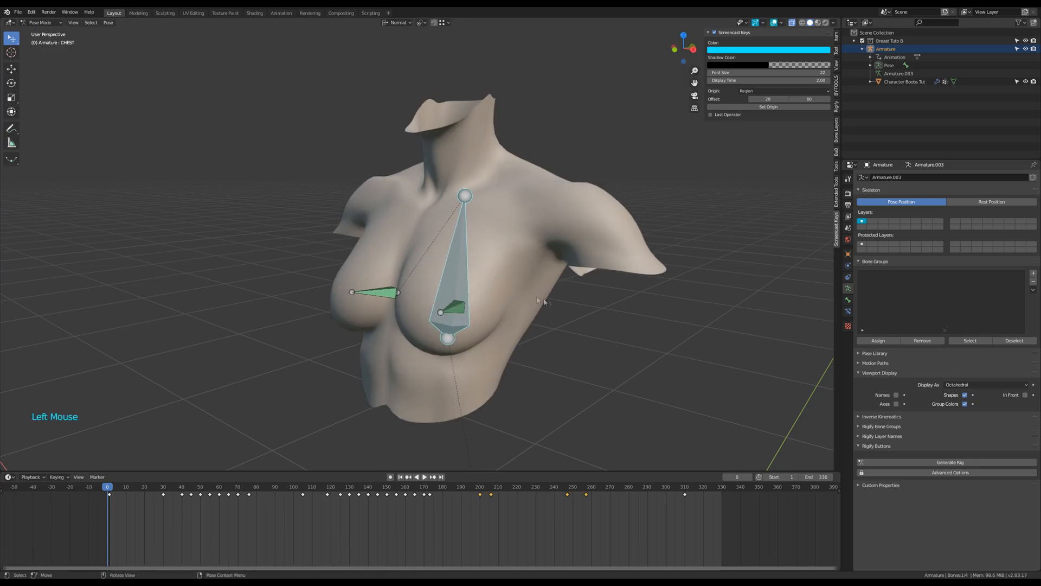
click(424, 477)
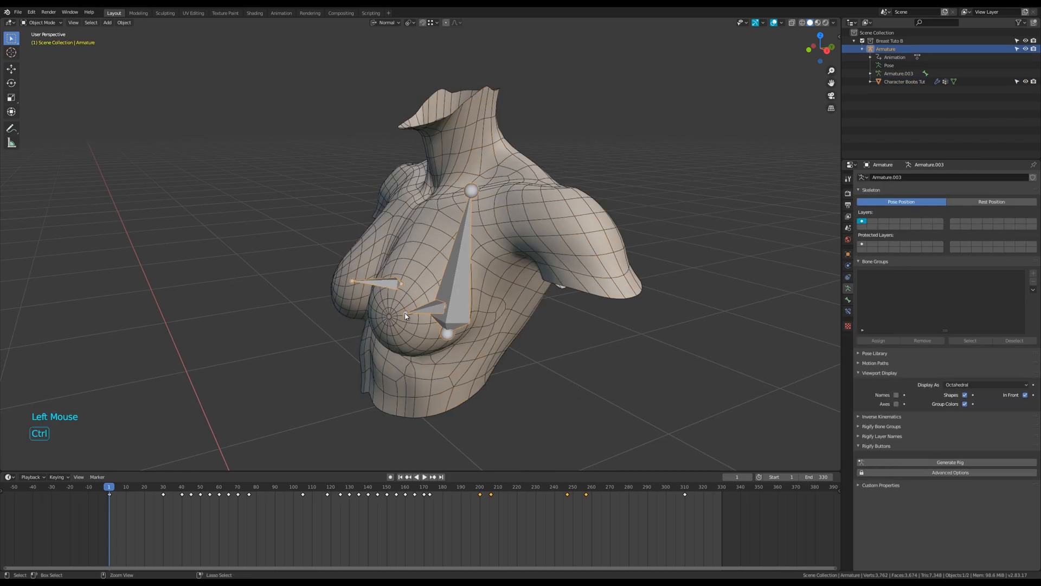
- Move the Boob_DEF_1_L bone end in Edit Mode so it sits against the breast
key(Tab)
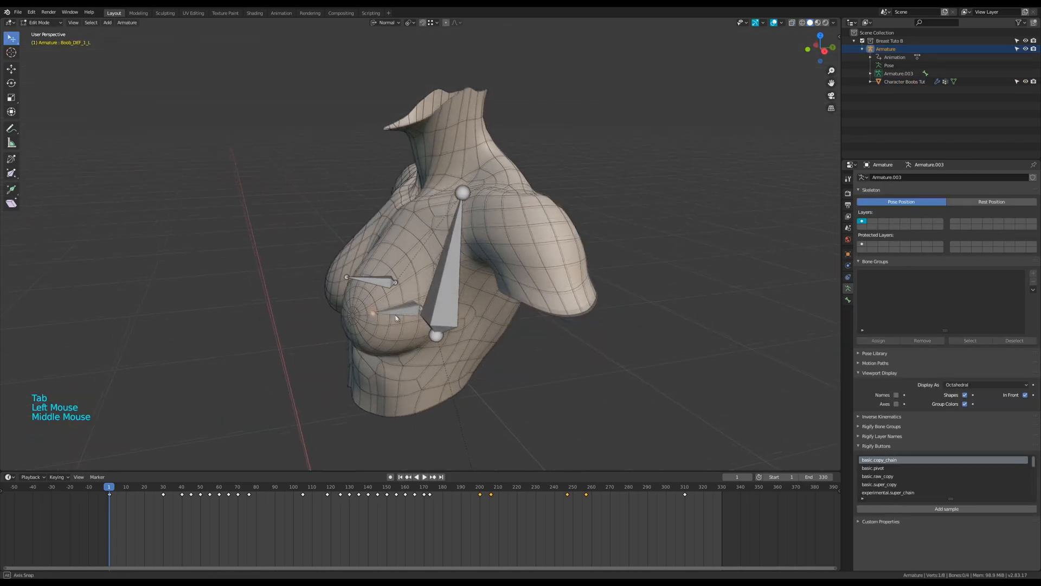
key(g)
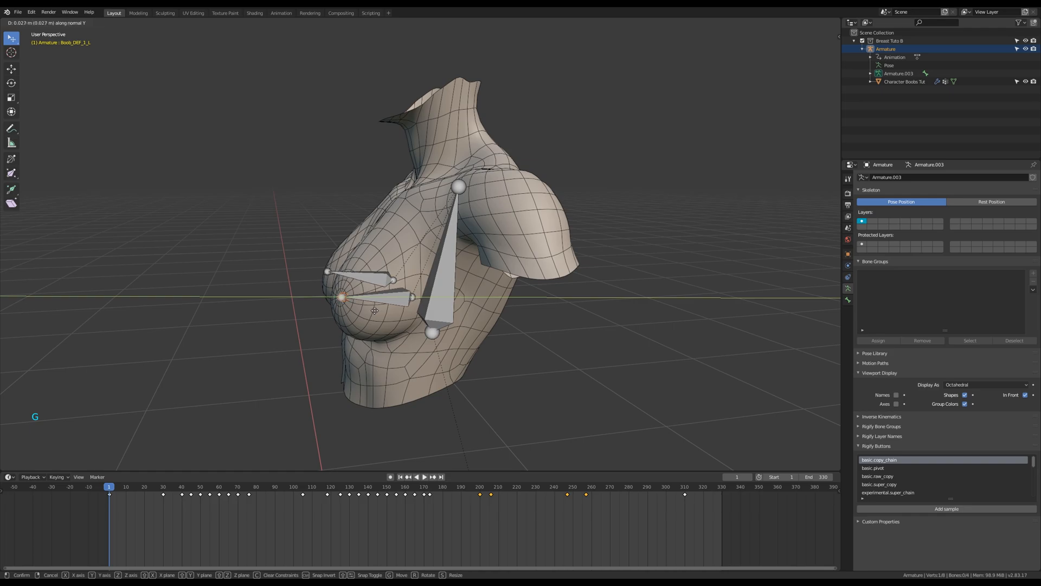
scroll(up, 3)
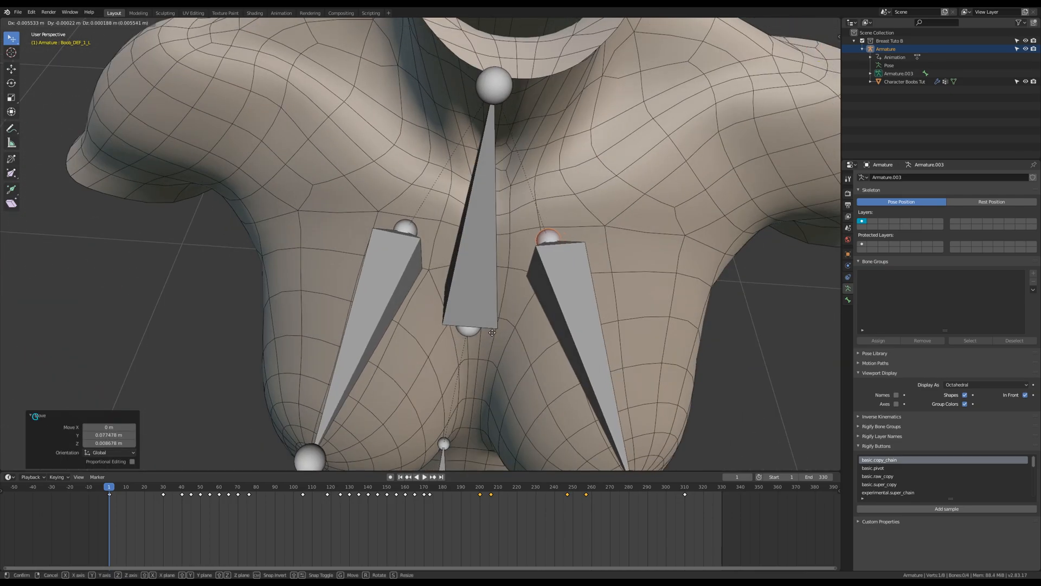
key(Tab)
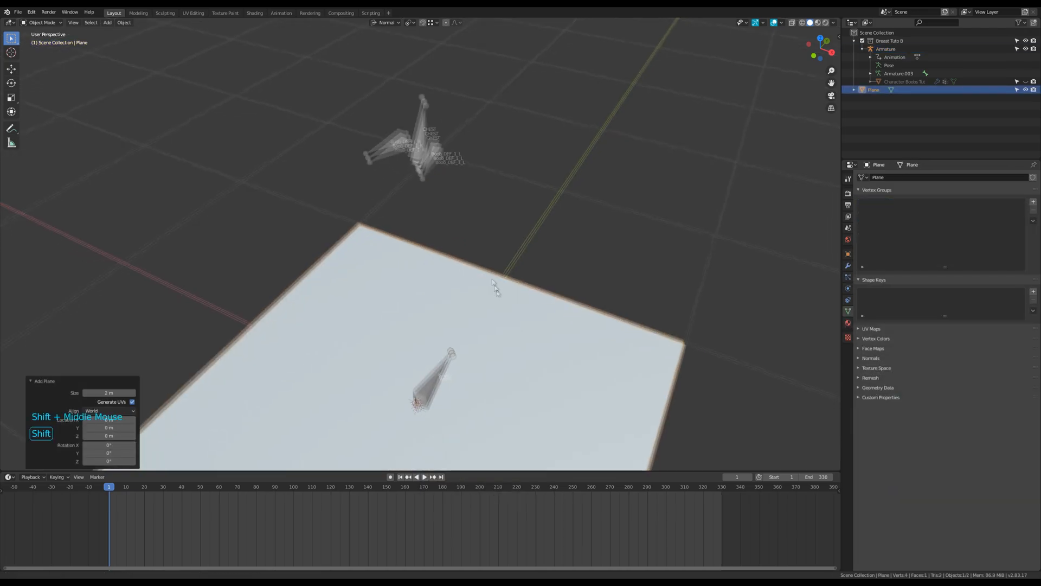
- Move the new plane's vertices onto the chest and breast bone heads and tails
key(Tab)
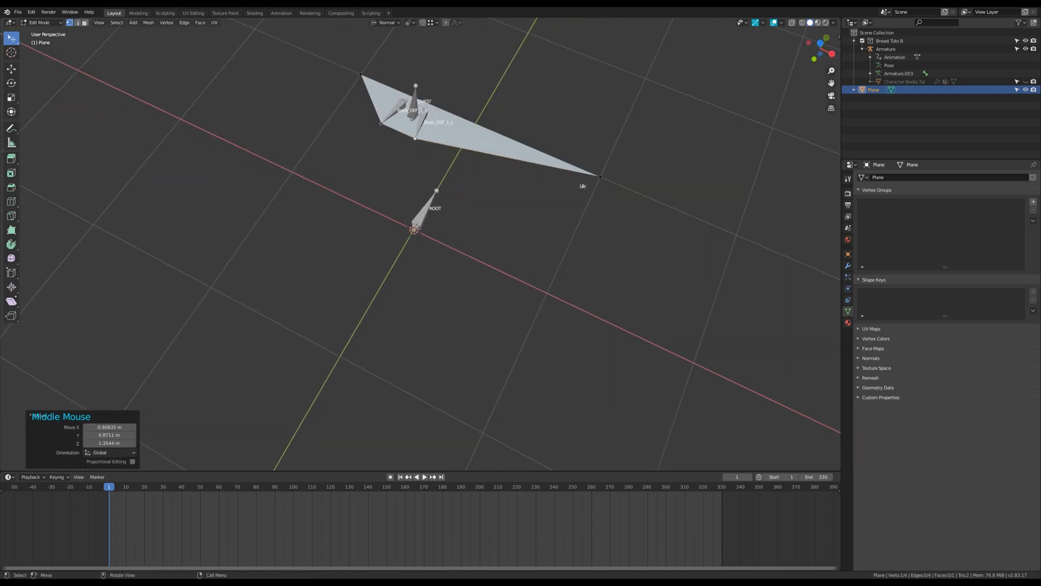
click(599, 177)
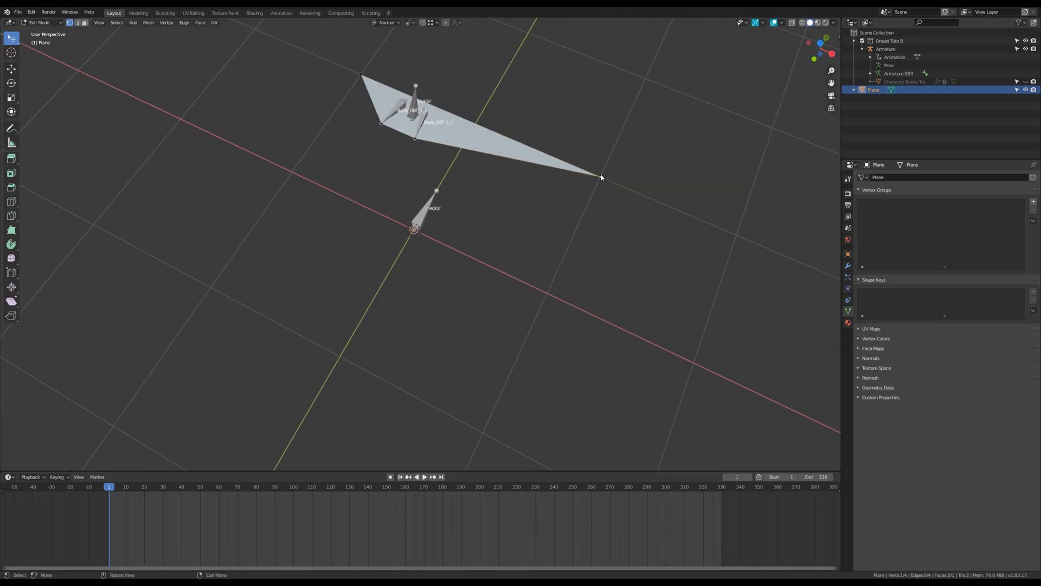
scroll(down, 3)
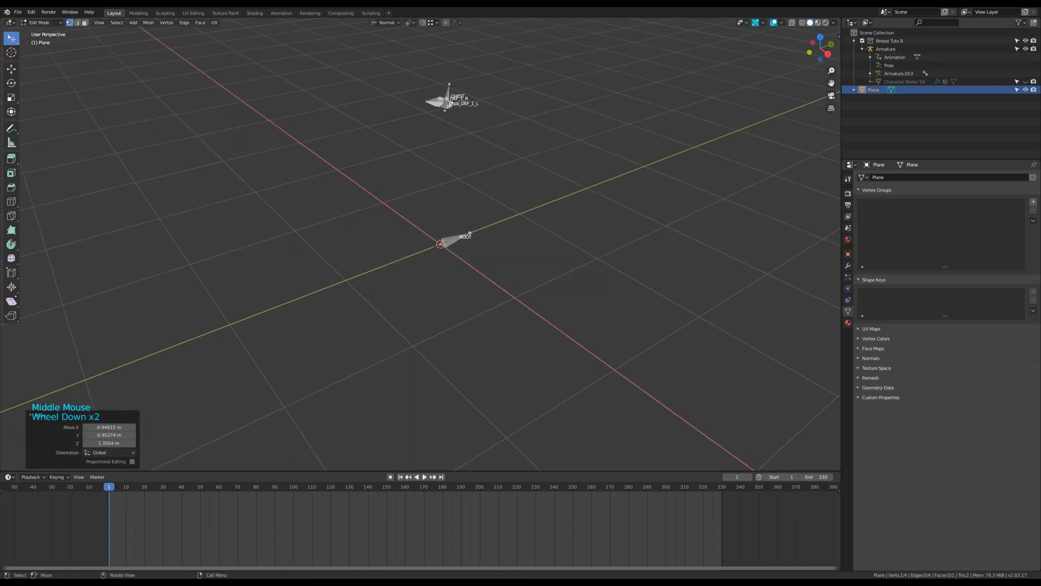
scroll(down, 3)
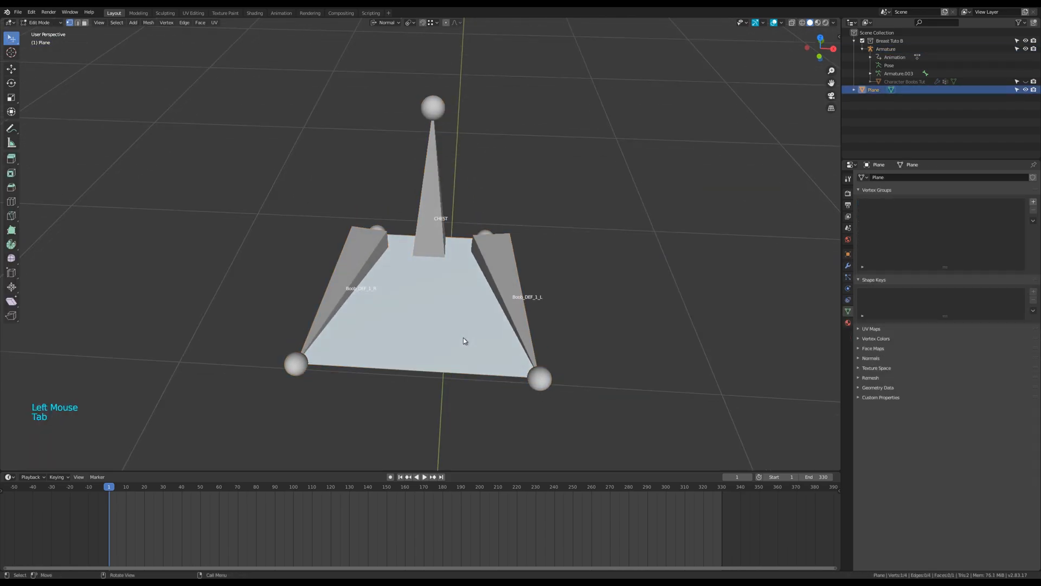
- Delete the extra plane vertices and move the remaining edge out to the breast tip
key(x)
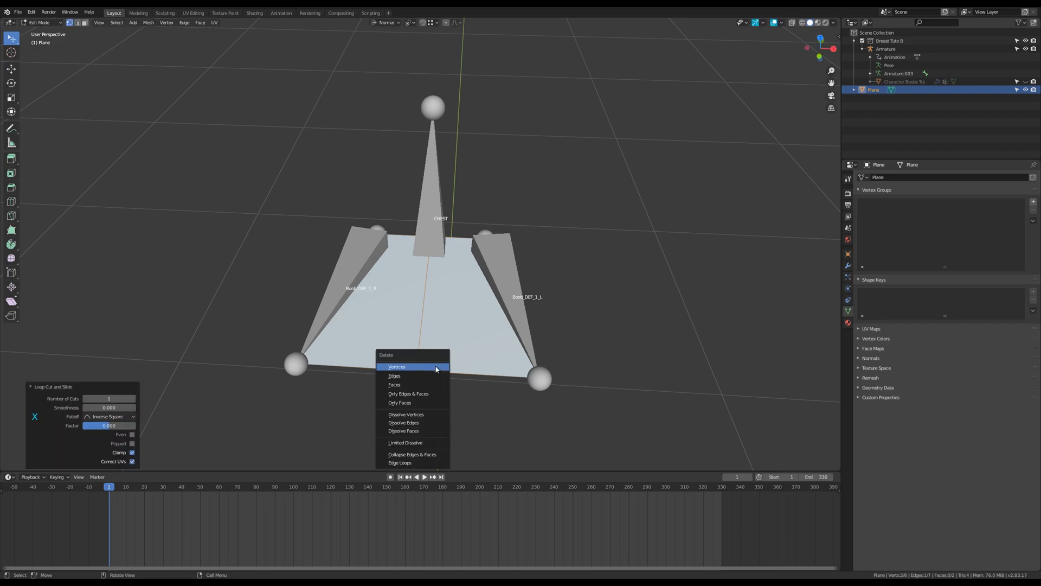
click(397, 366)
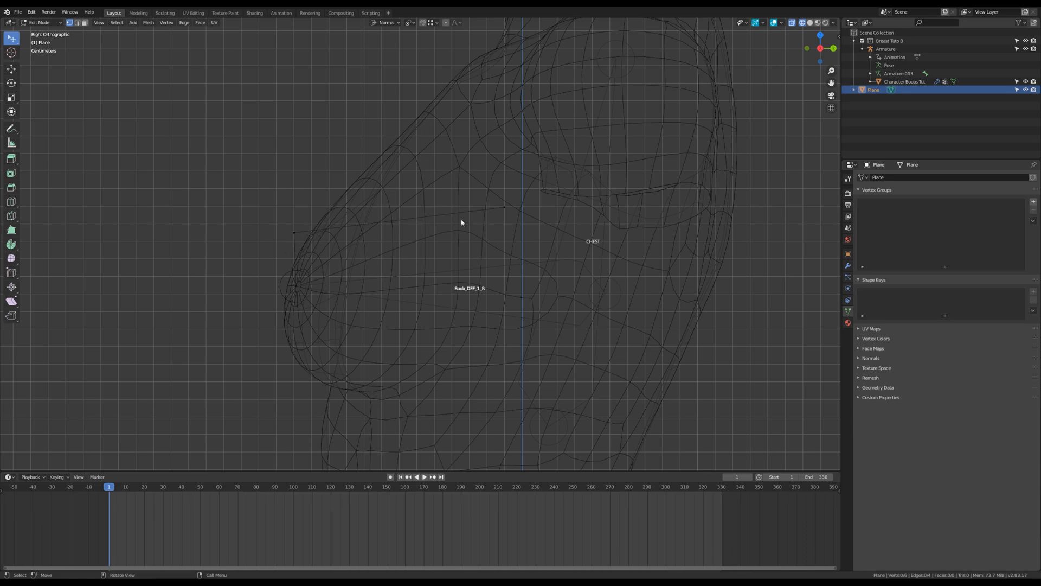
key(g)
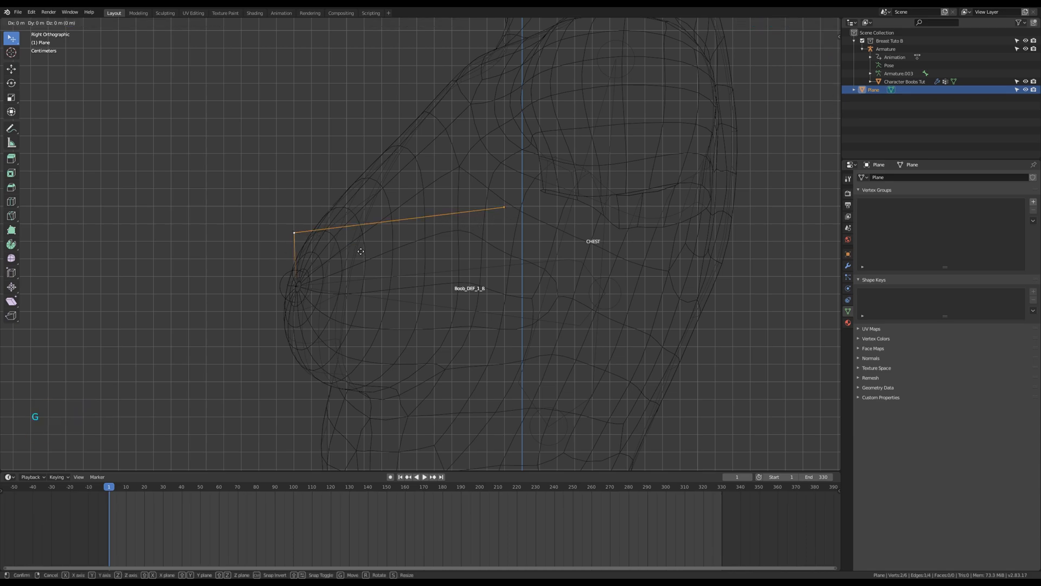
mouse_move(360, 250)
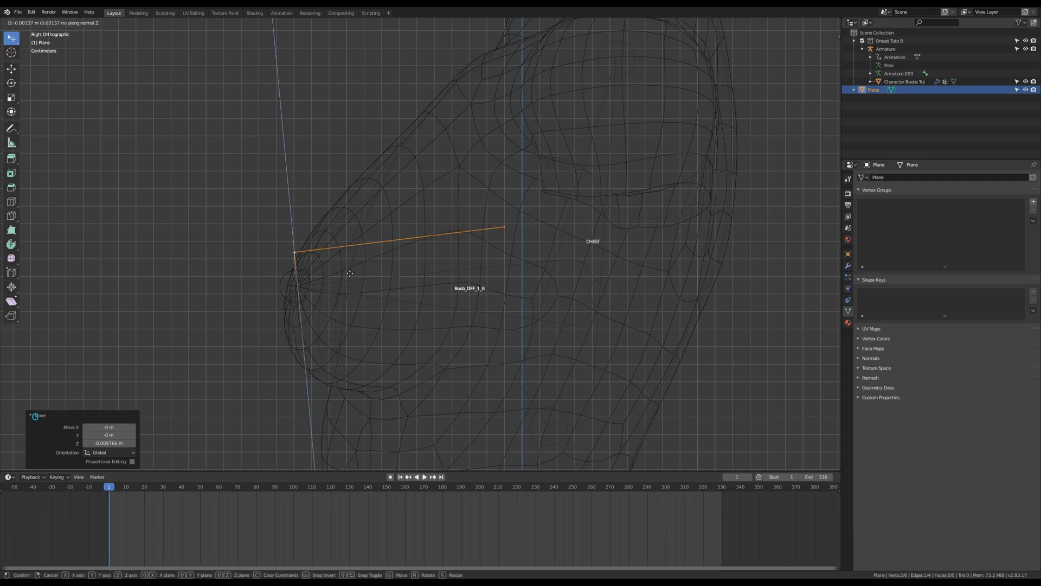
scroll(down, 3)
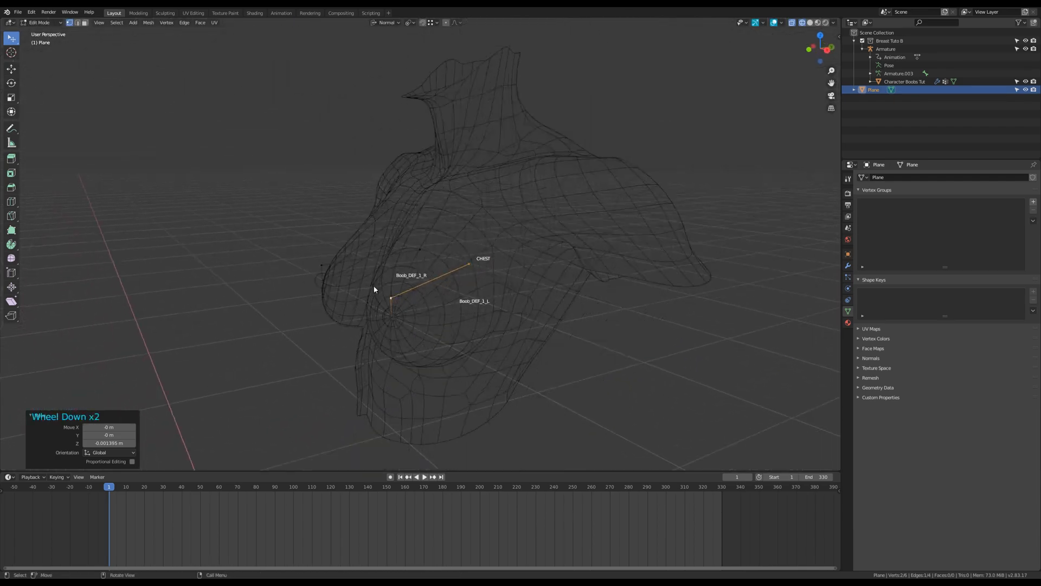
key(Tab)
text(Empty_Tgt)
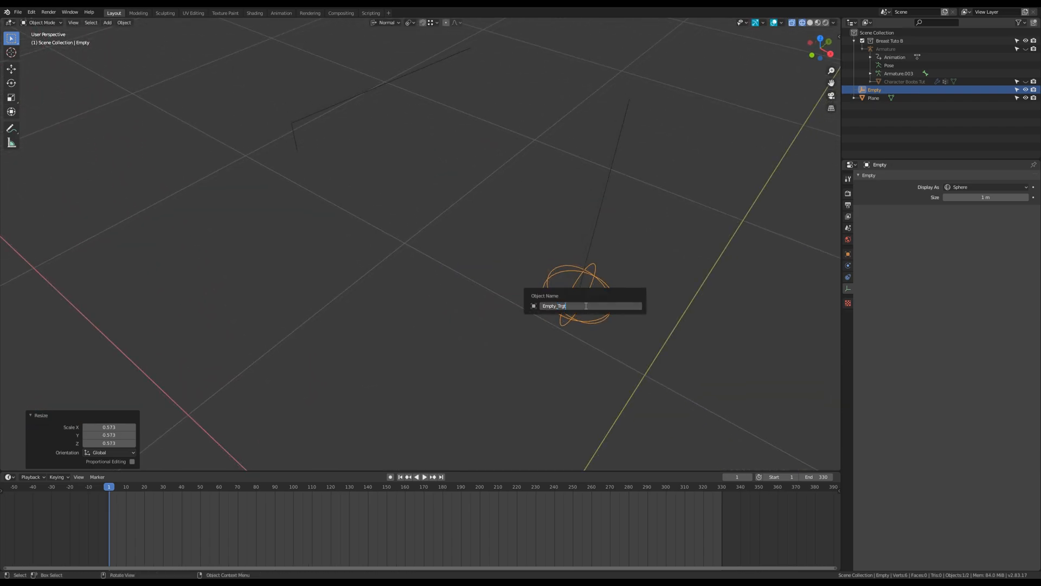
- Name the scaled sphere empties Empty_Trgt_L and Empty_Trgt_R
key(Return)
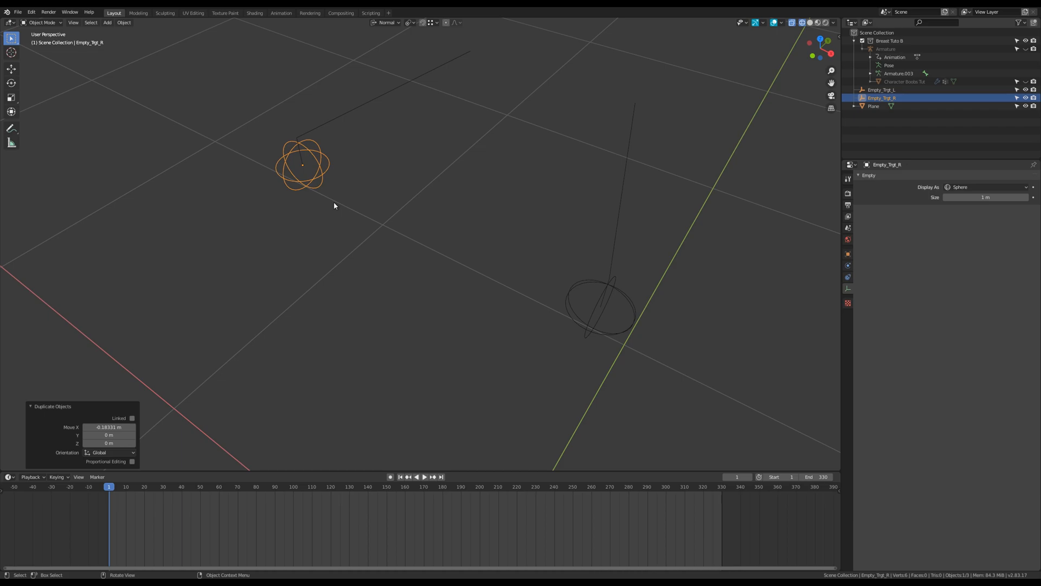
scroll(down, 3)
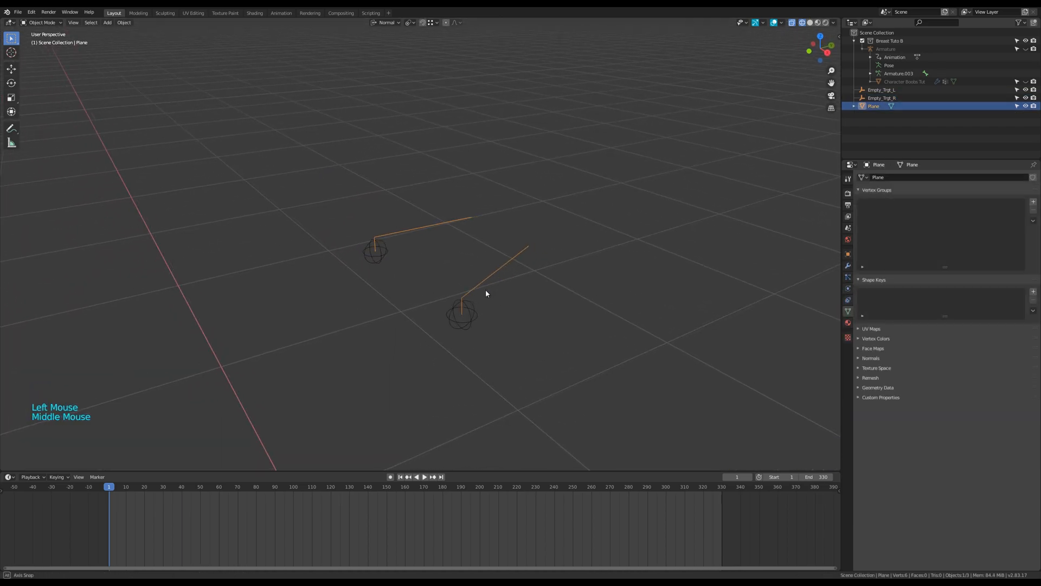
- Vertex-parent Empty_Trgt_L and Empty_Trgt_R to the plane's breast-tip vertices
key(Tab)
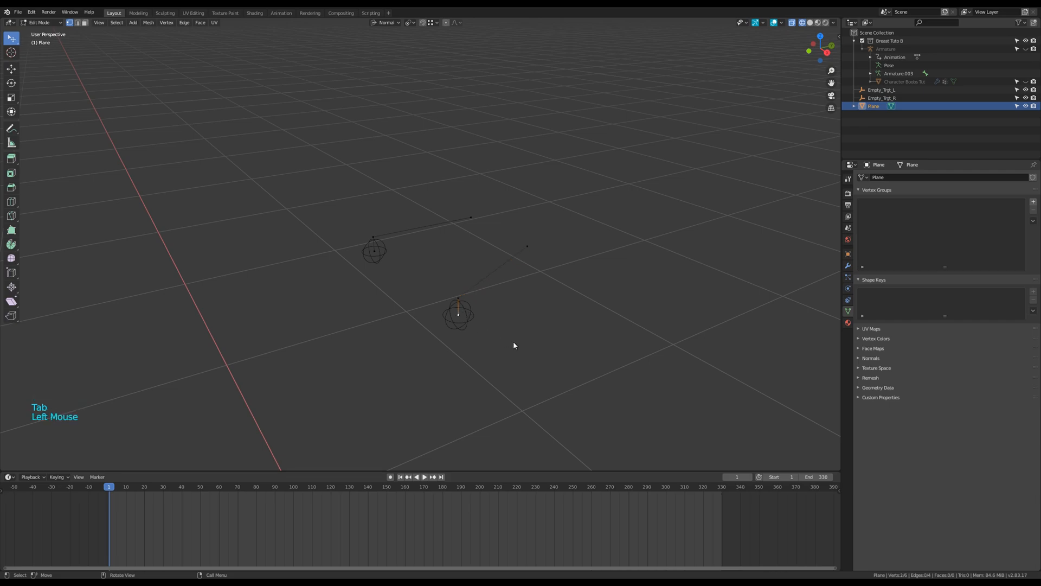
key(Tab)
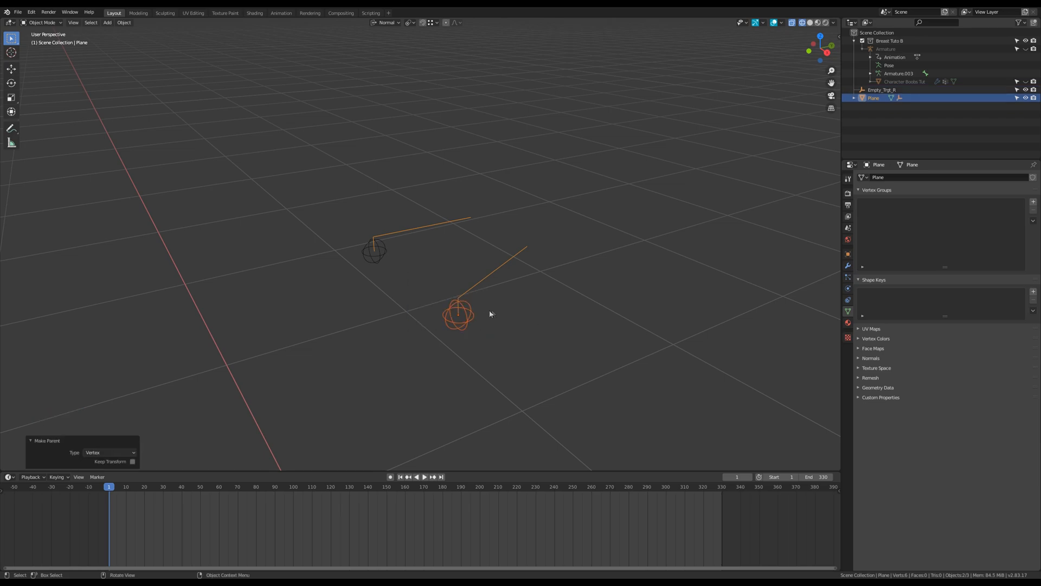
key(Tab)
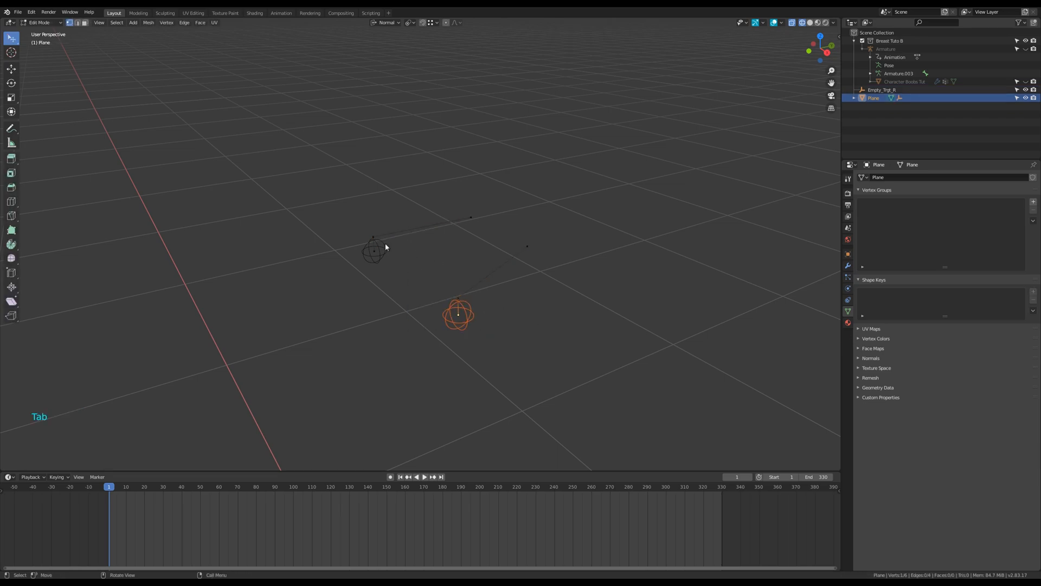
key(Tab)
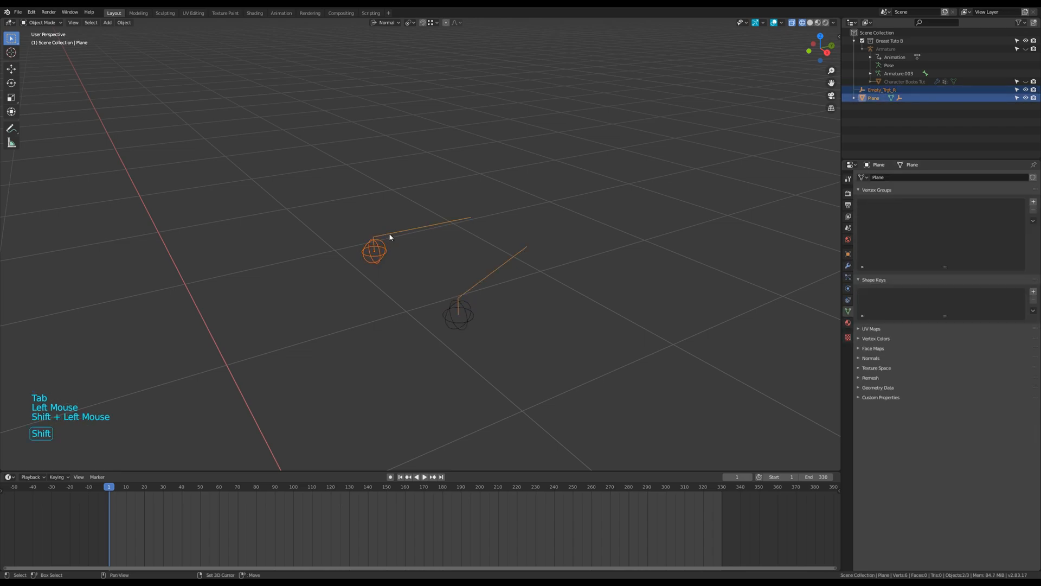
key(ctrl+p)
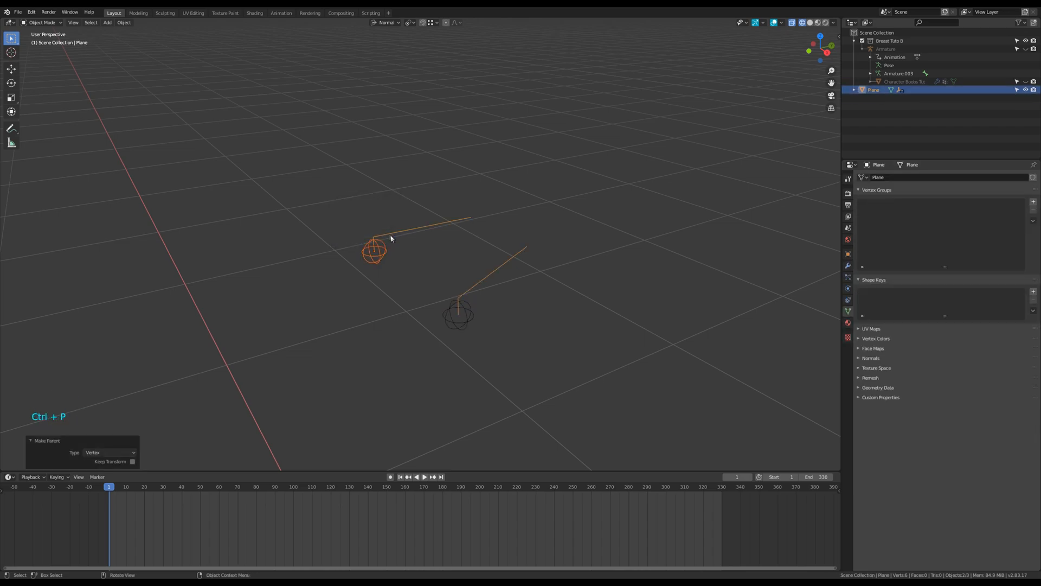
key(Tab)
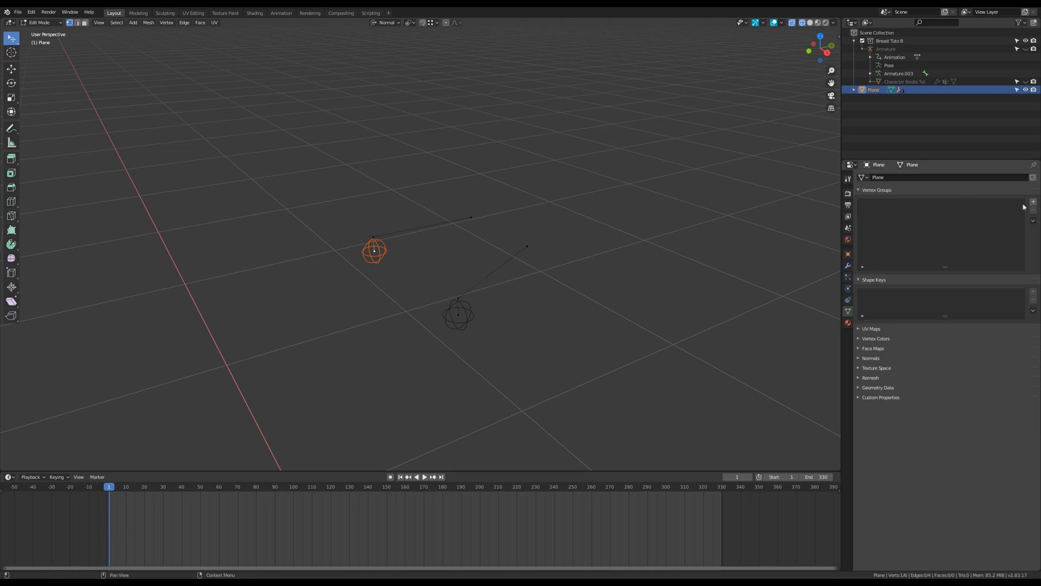
- Add vertex group 'Group' to the plane with weight 0.450 and exit Edit Mode
click(1033, 202)
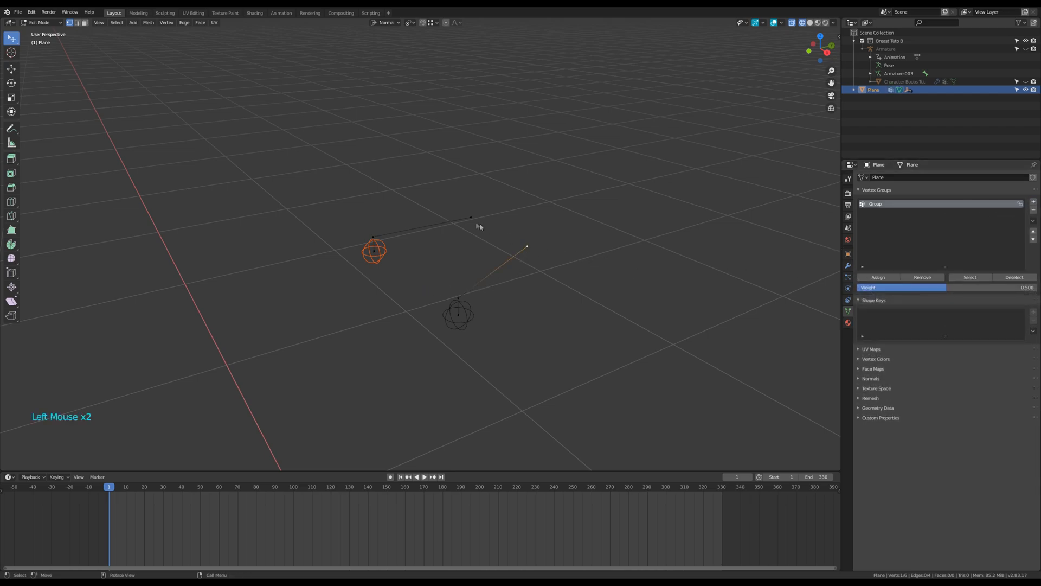
click(877, 277)
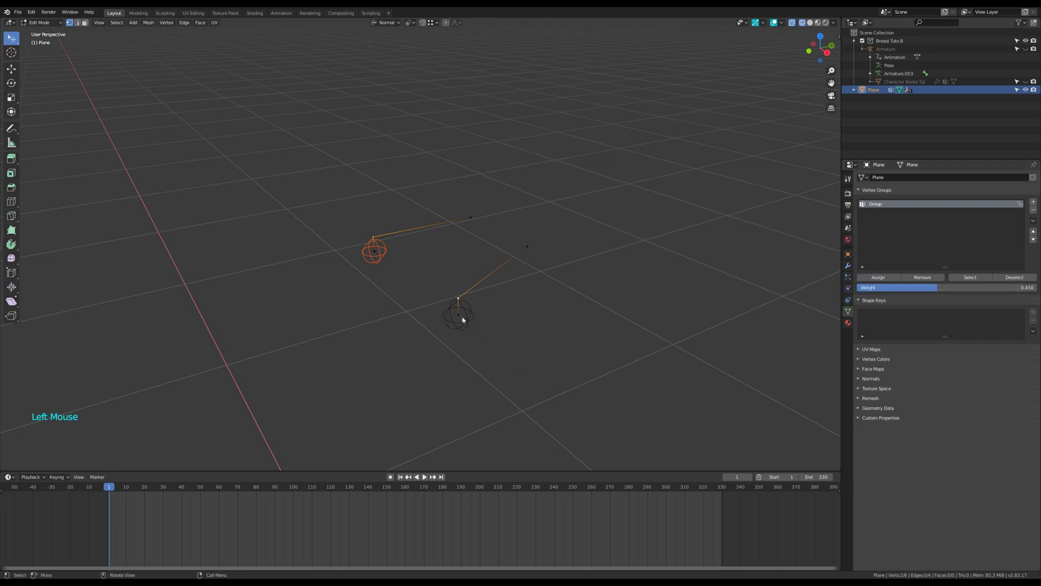
key(Tab)
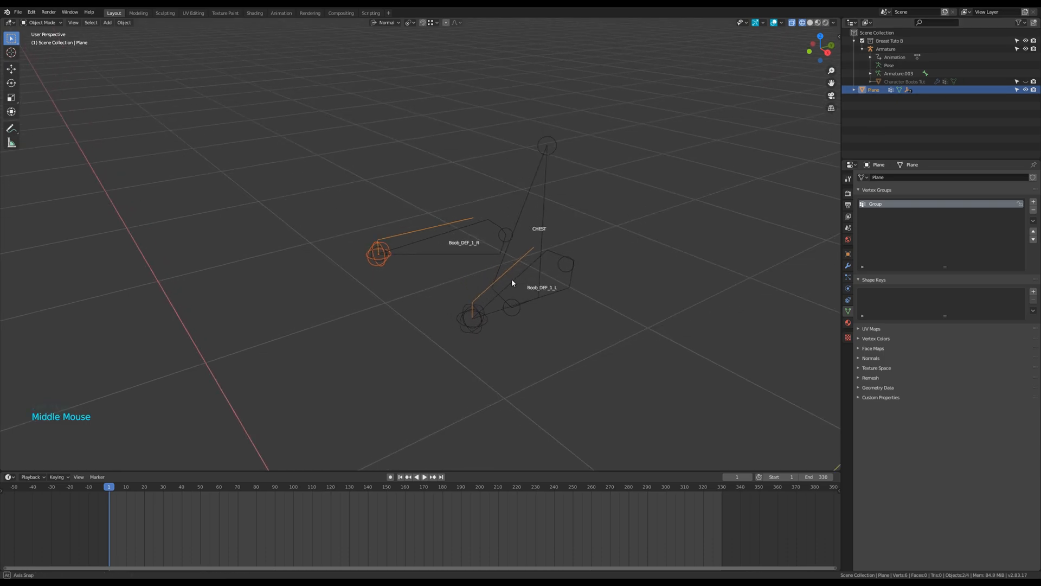
- Parent the helper plane to the selected armature bone using Bone parenting
key(Tab)
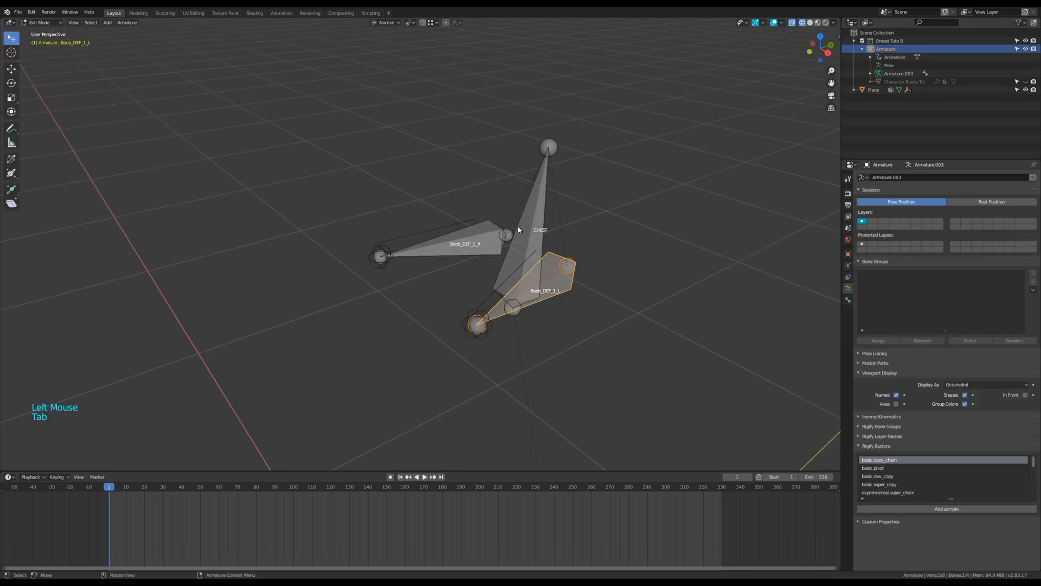
key(Tab)
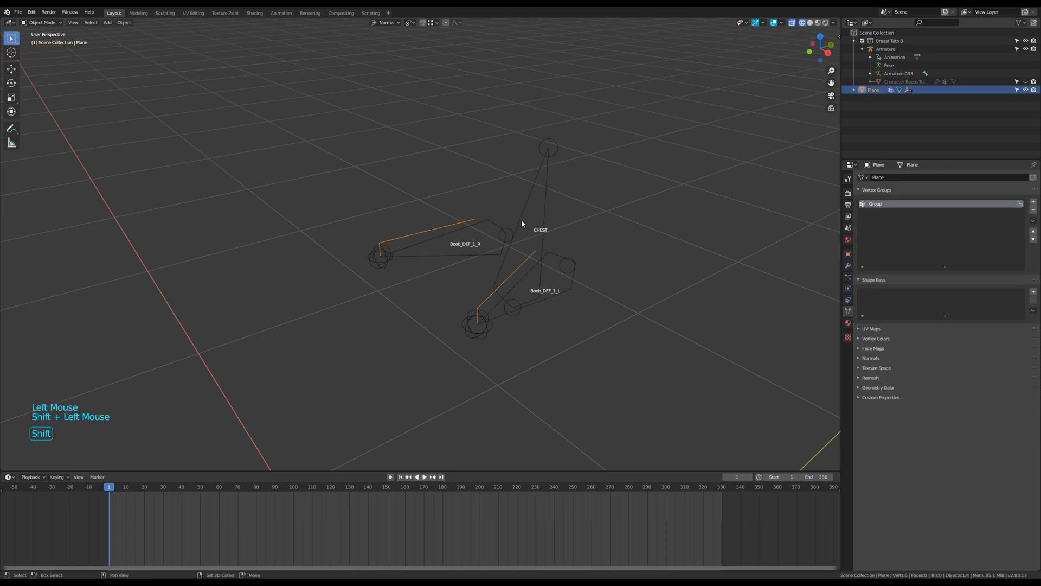
key(ctrl+p)
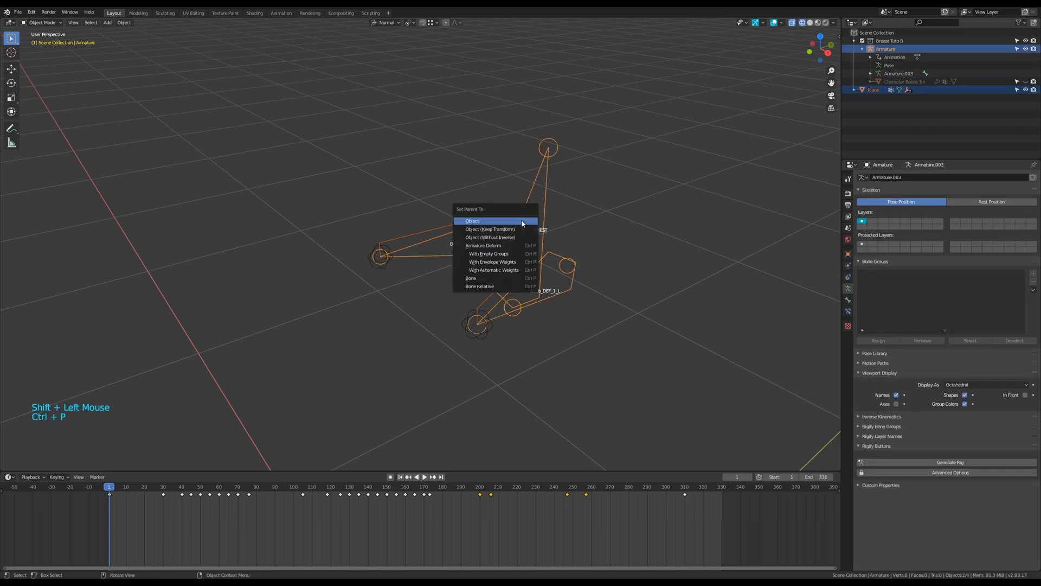
click(470, 278)
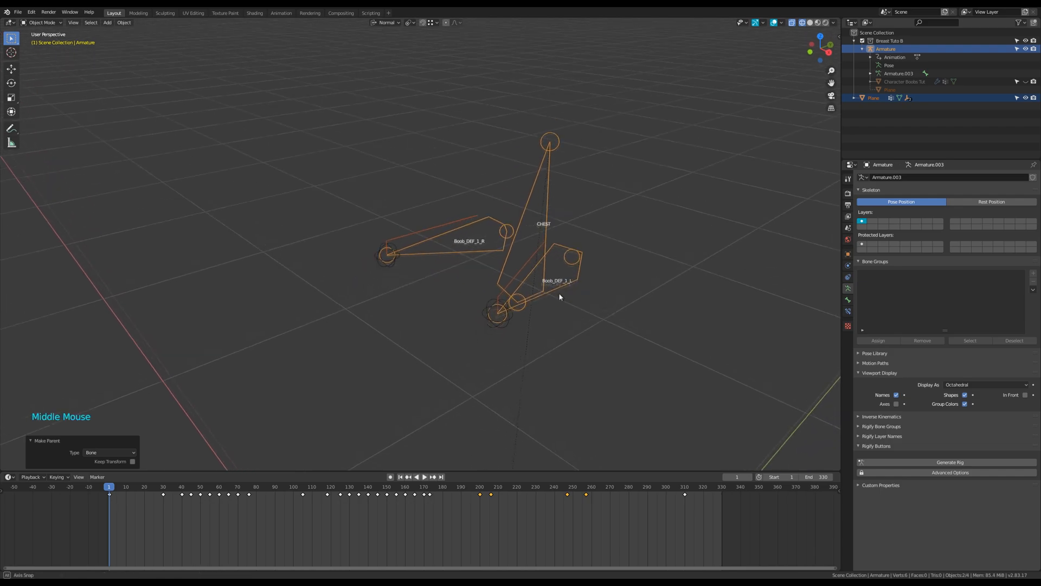
key(Tab)
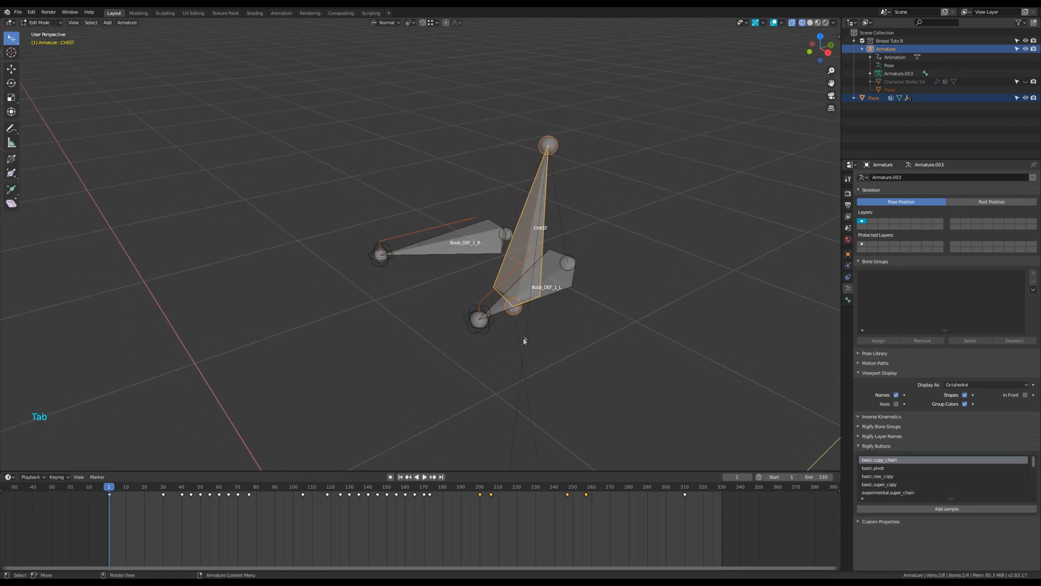
- Return to Object Mode and play the animation to check the plane follows the chest
key(Tab)
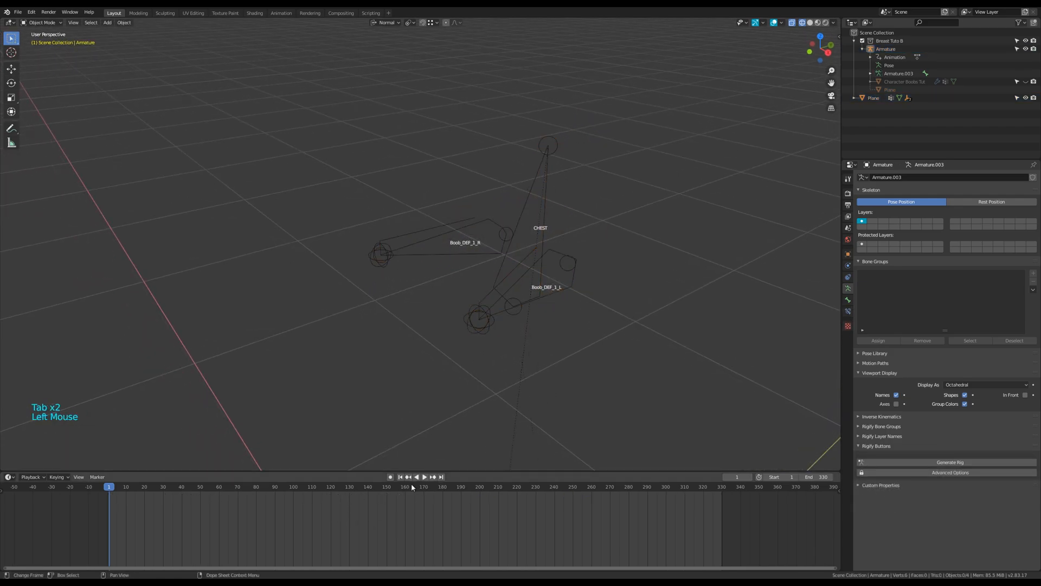
click(423, 477)
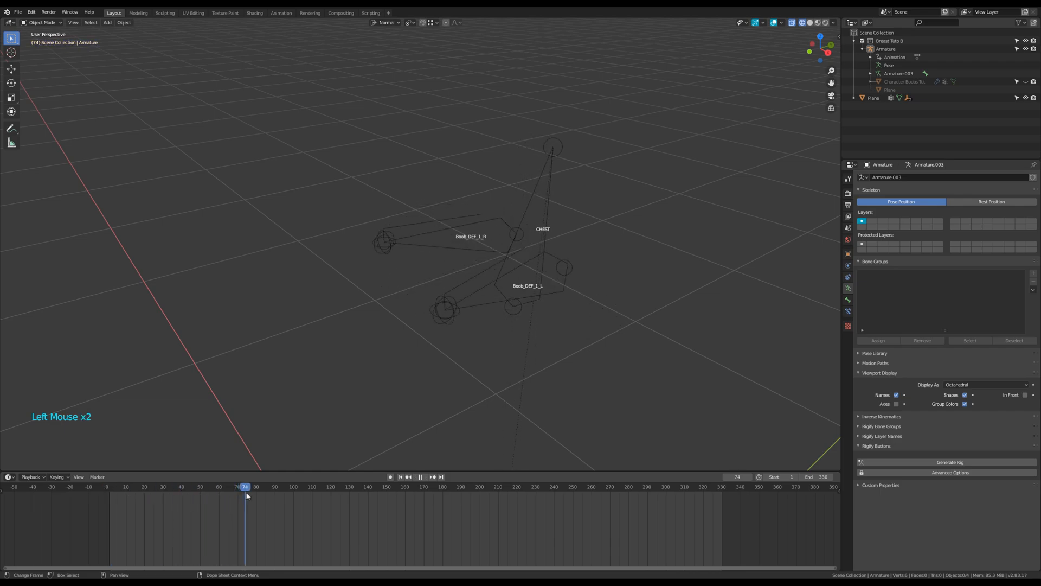
click(424, 476)
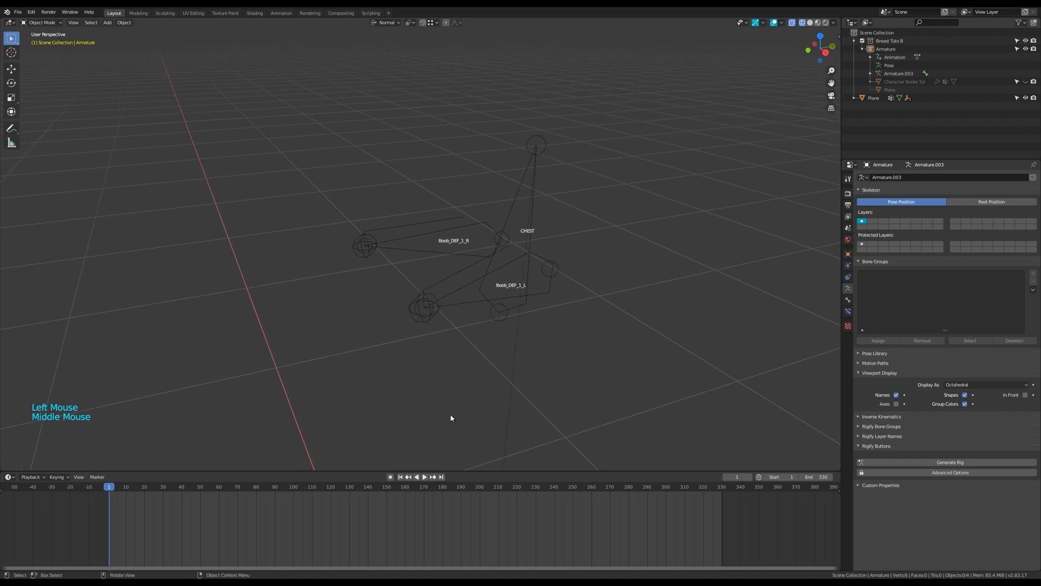
mouse_move(474, 310)
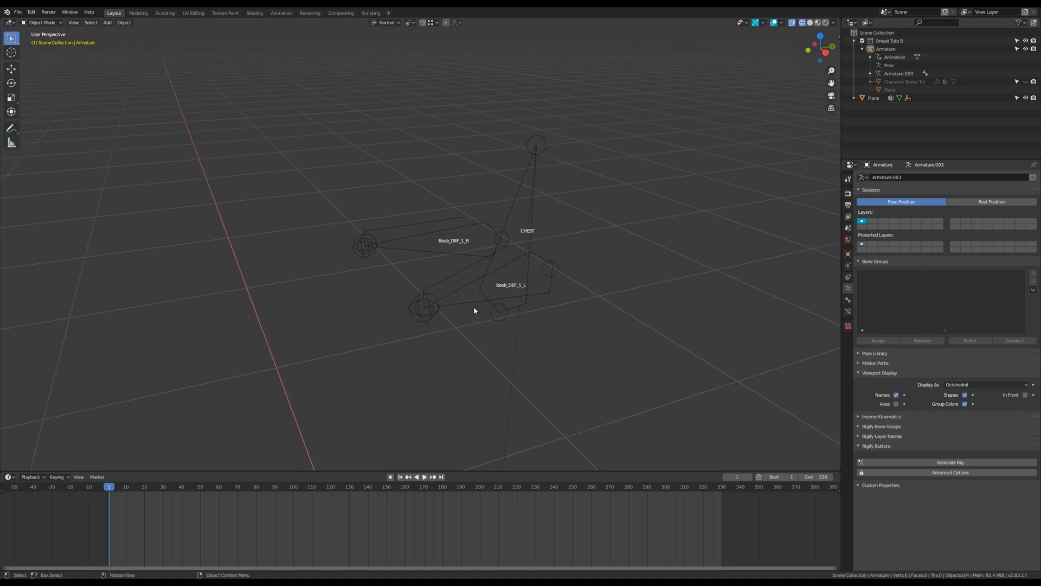
- Add cloth to the plane: pin group Group, quality 50, mass 0.15, viscosity 2, linear bending, end 330
click(873, 98)
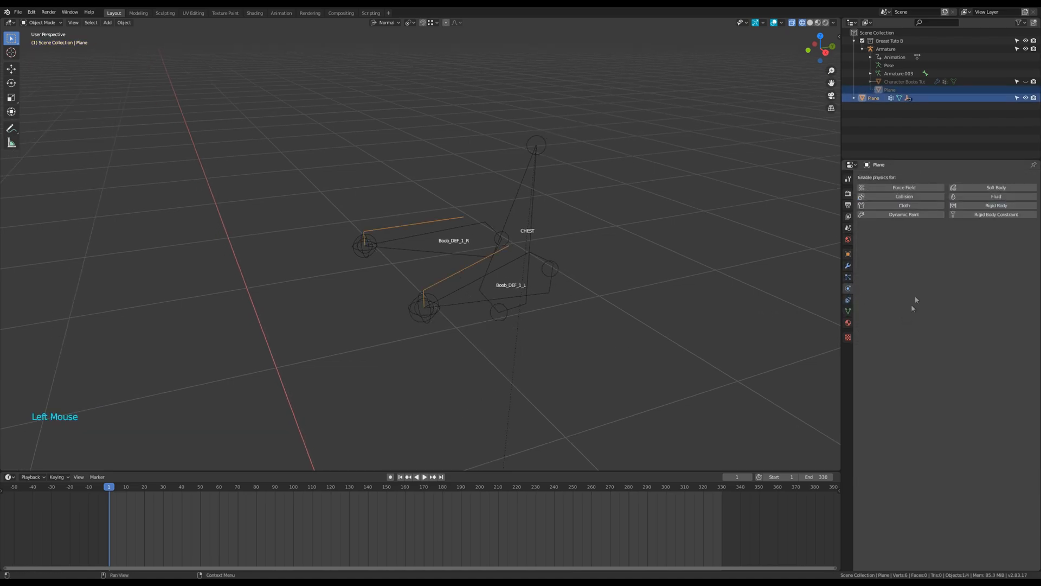
click(904, 205)
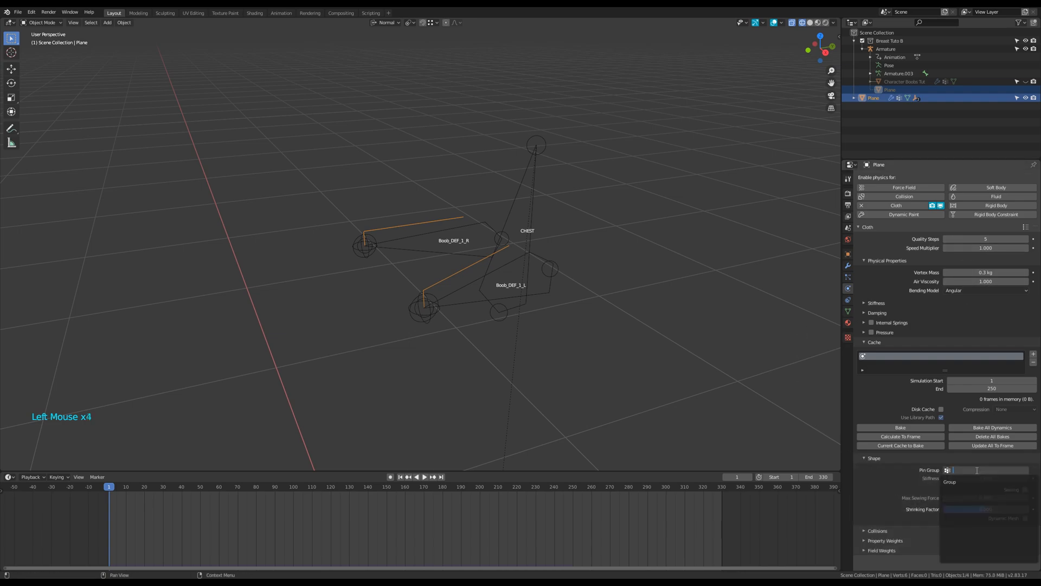
click(873, 458)
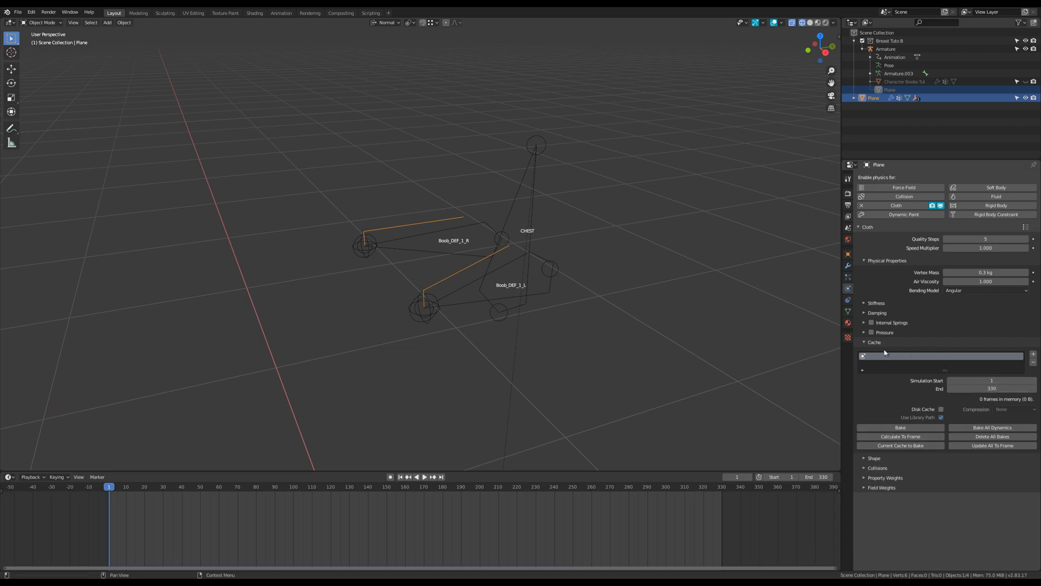
click(985, 238)
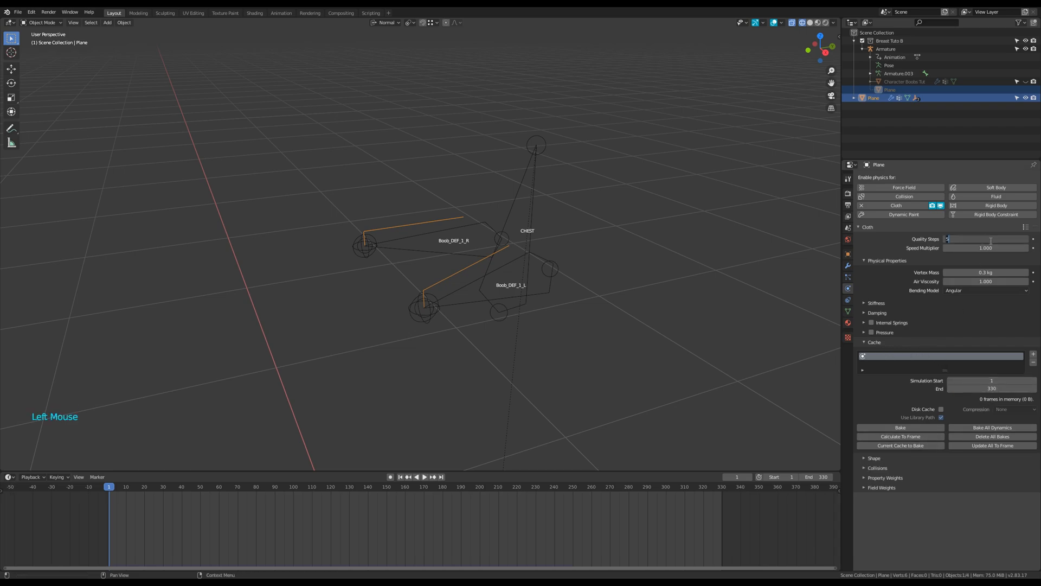
click(985, 272)
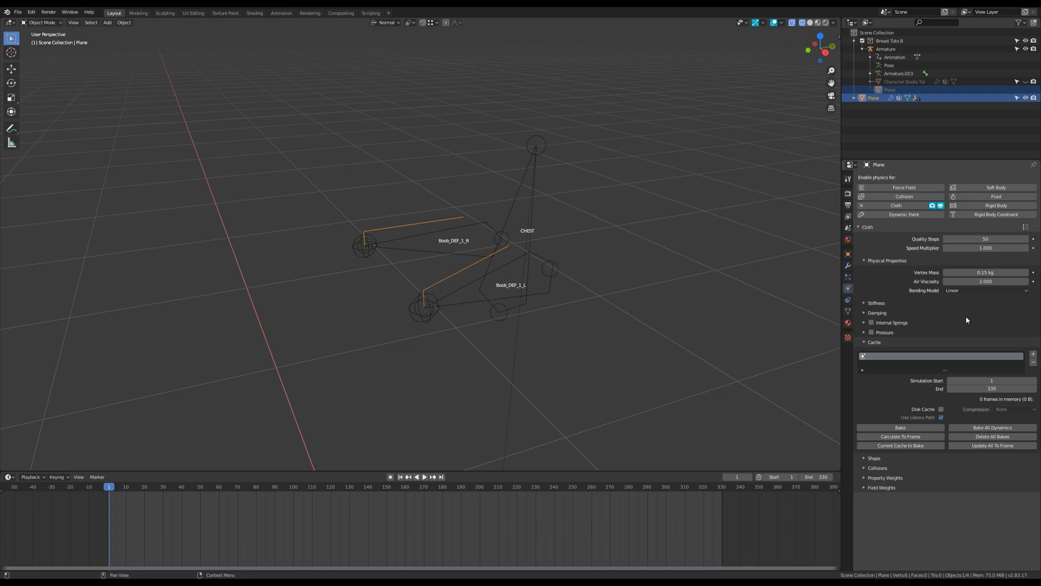
mouse_move(885, 322)
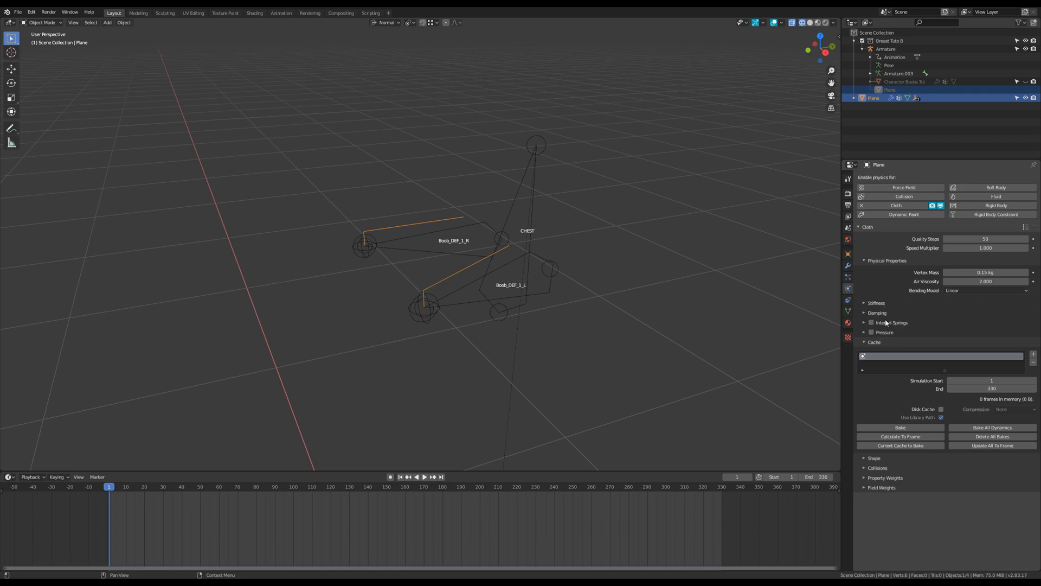
- Bake the helper plane's 330-frame cloth simulation and play it back from the start
click(900, 427)
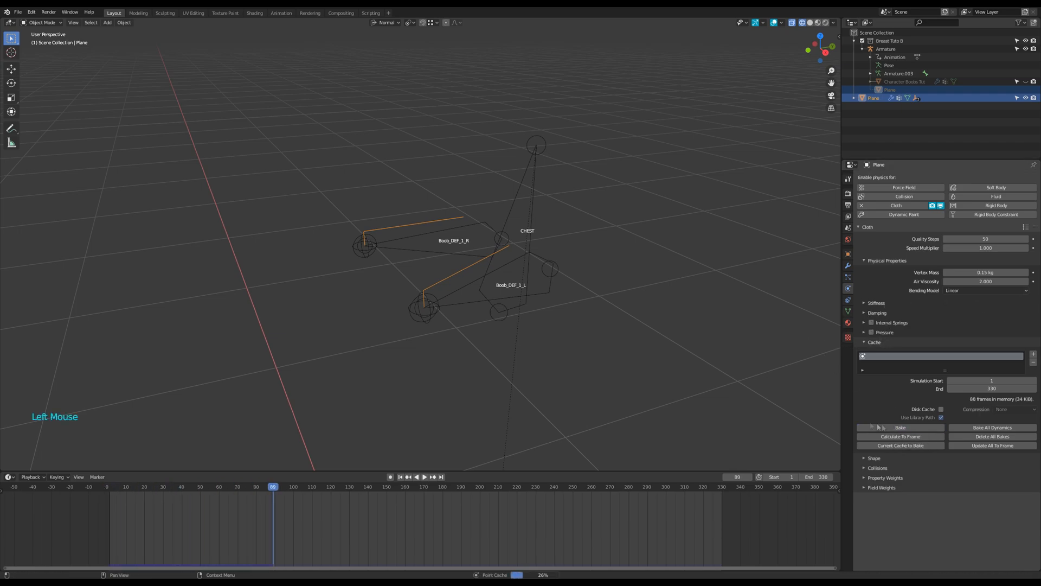
click(899, 427)
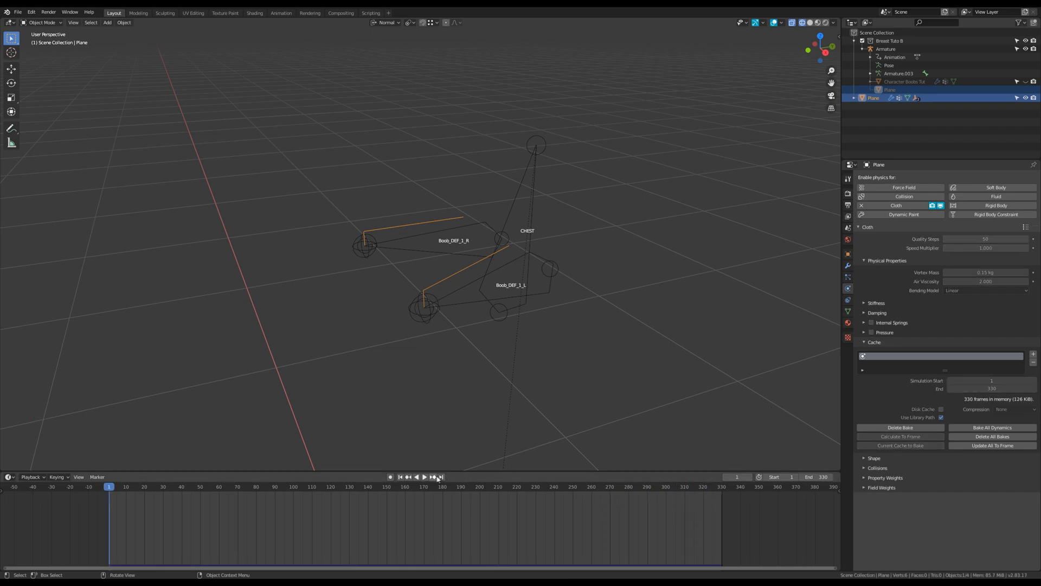
click(424, 476)
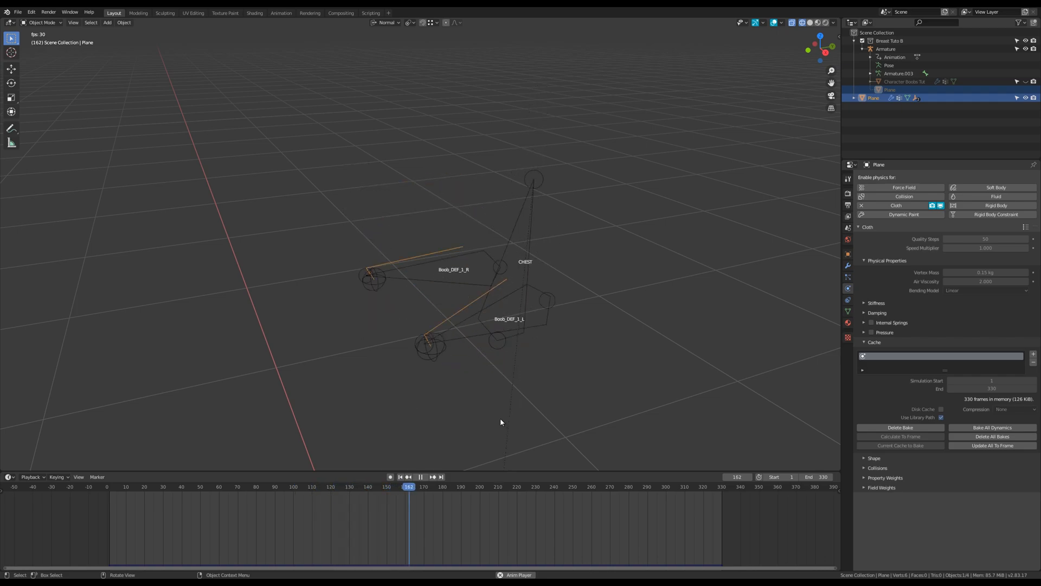
click(420, 477)
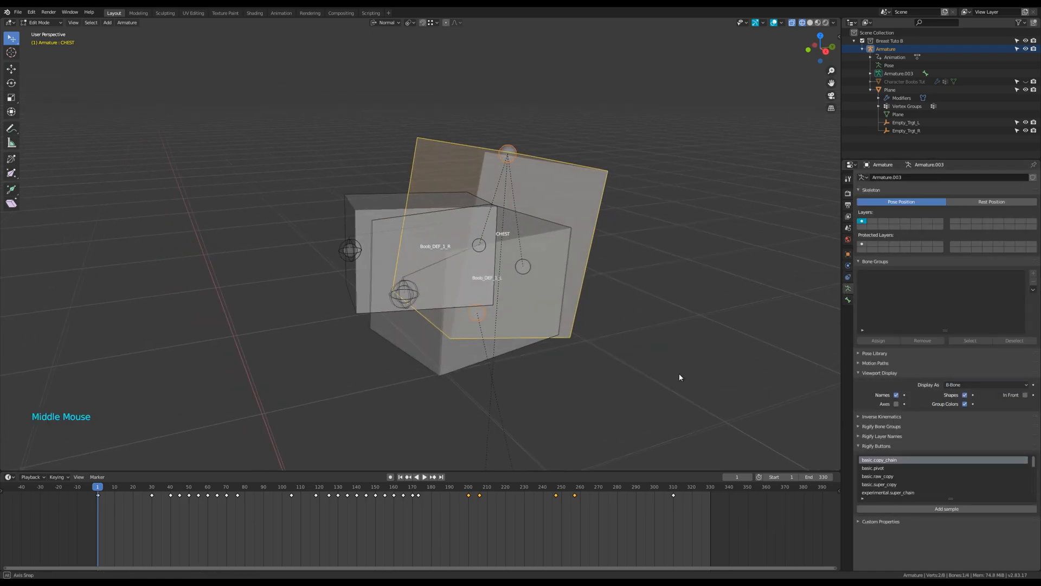
- Select all armature bones and make their B-Bone display thinner
key(a)
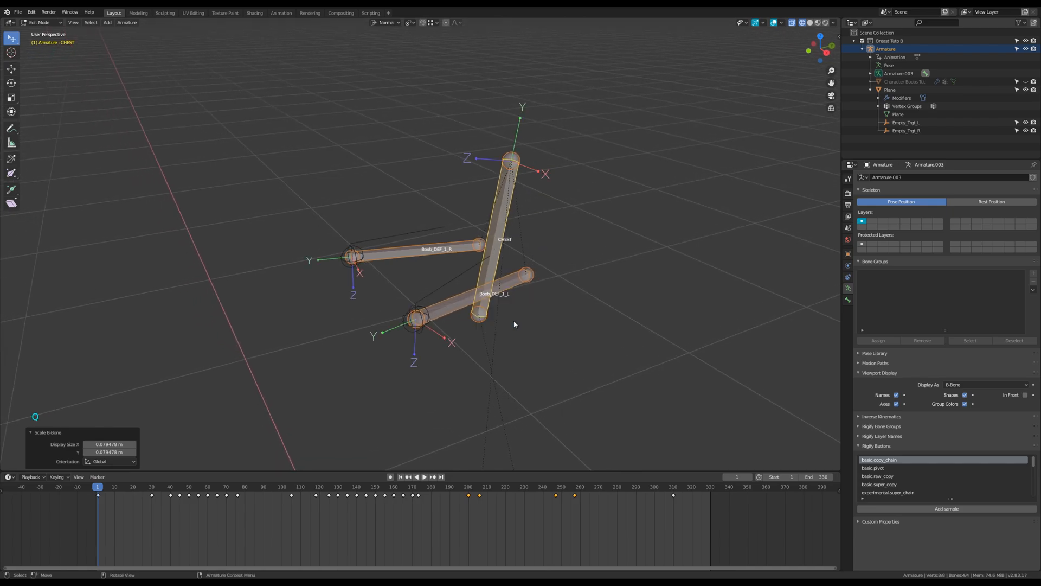
key(alt+f)
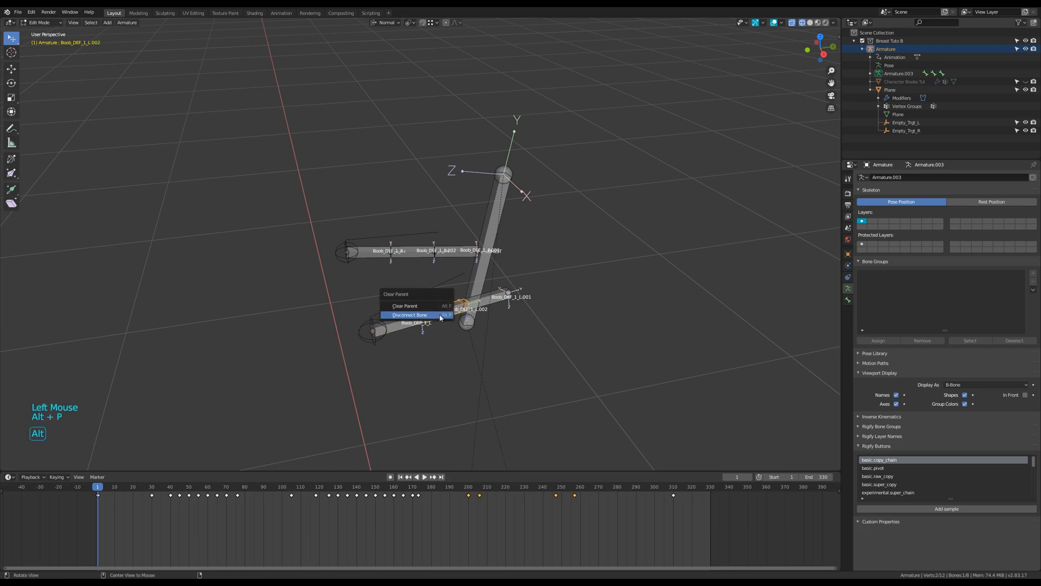
- Disconnect the breast bone segments and rename them, starting with Boob_DEF_1_L
click(409, 315)
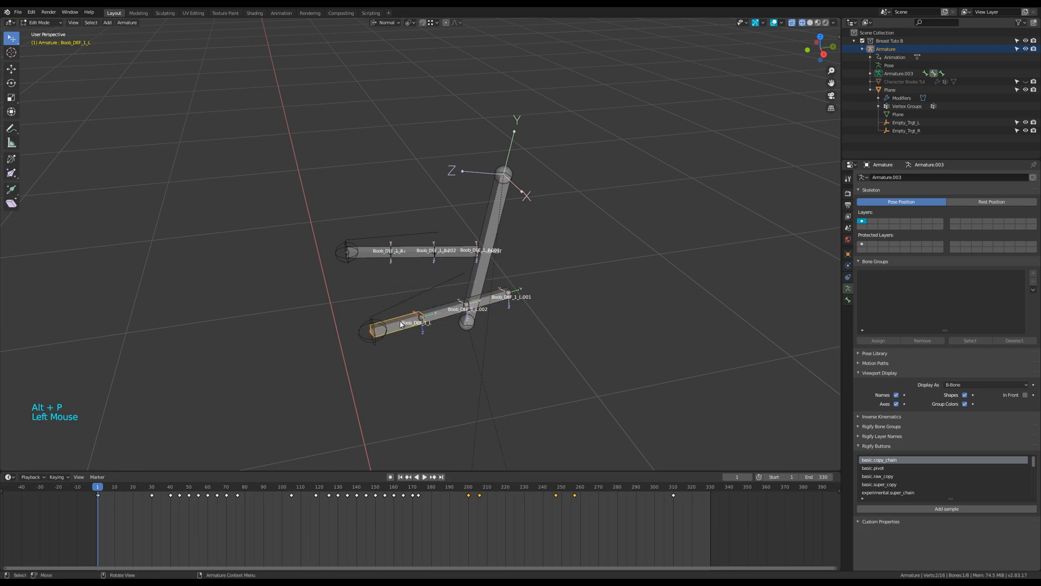
click(495, 299)
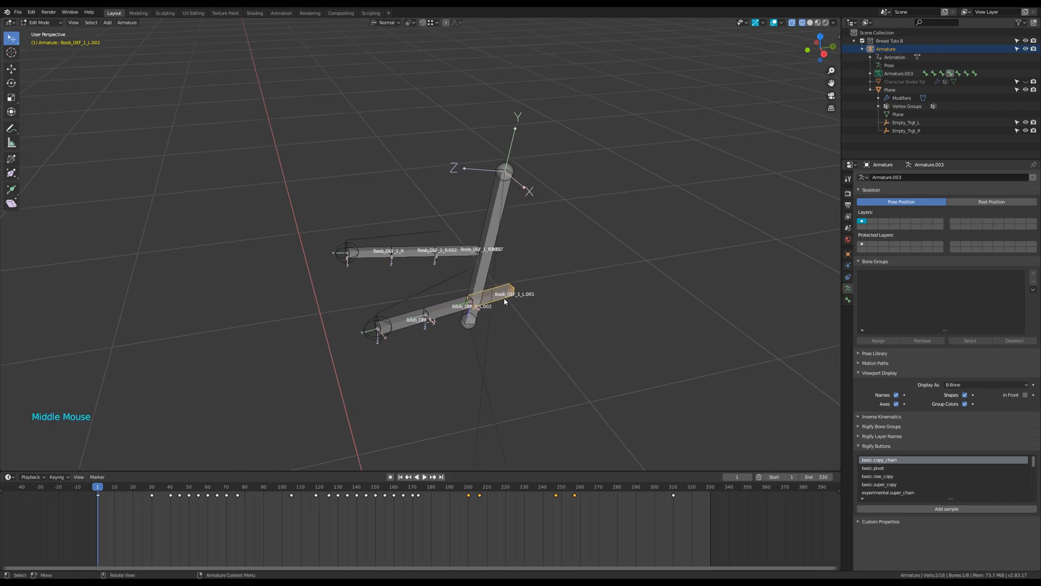
key(f2)
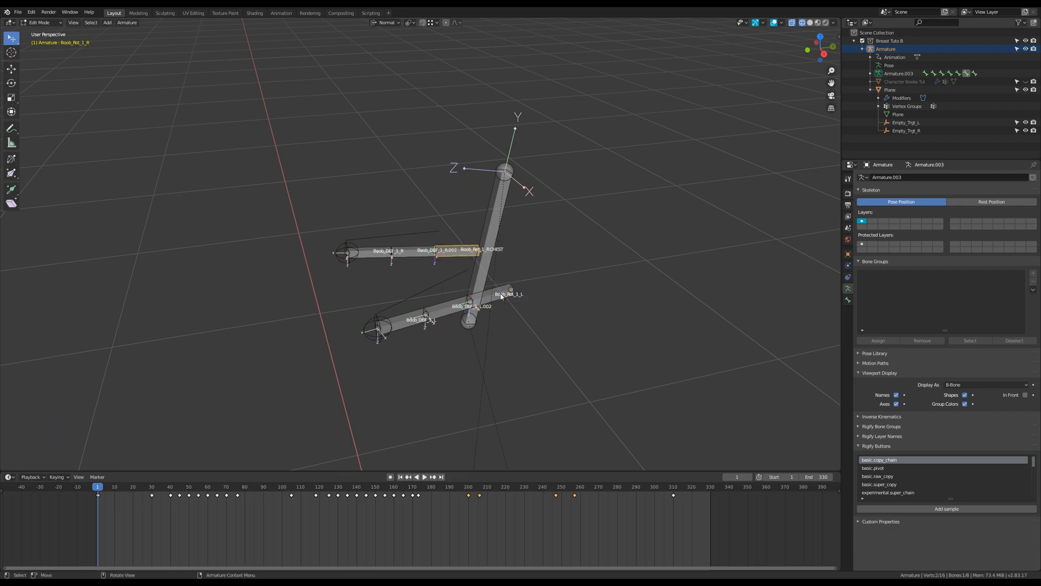
key(ctrl+p)
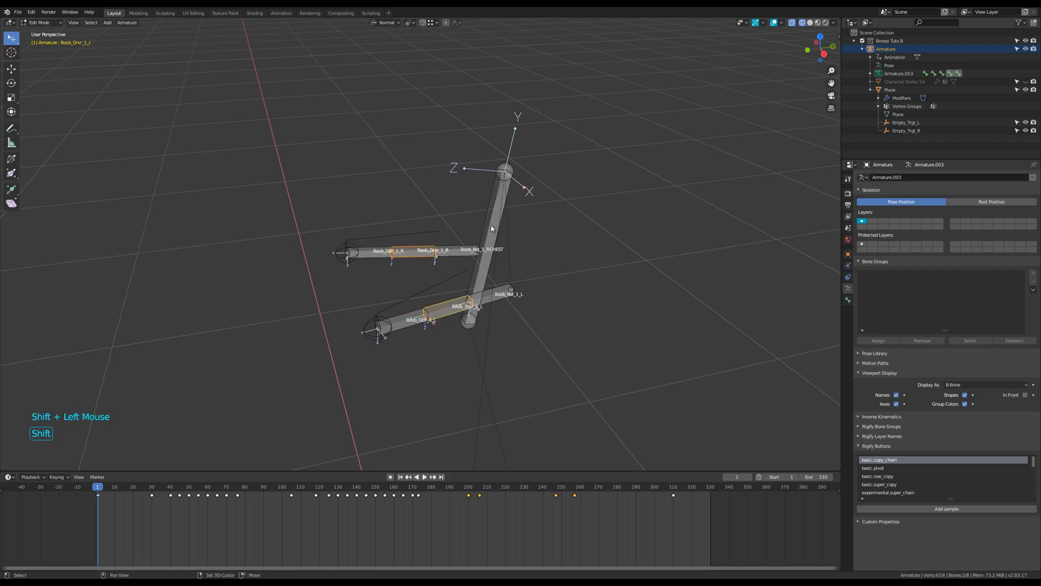
- Parent the breast bones to their Boob_Rot bones with a Connected link
click(503, 293)
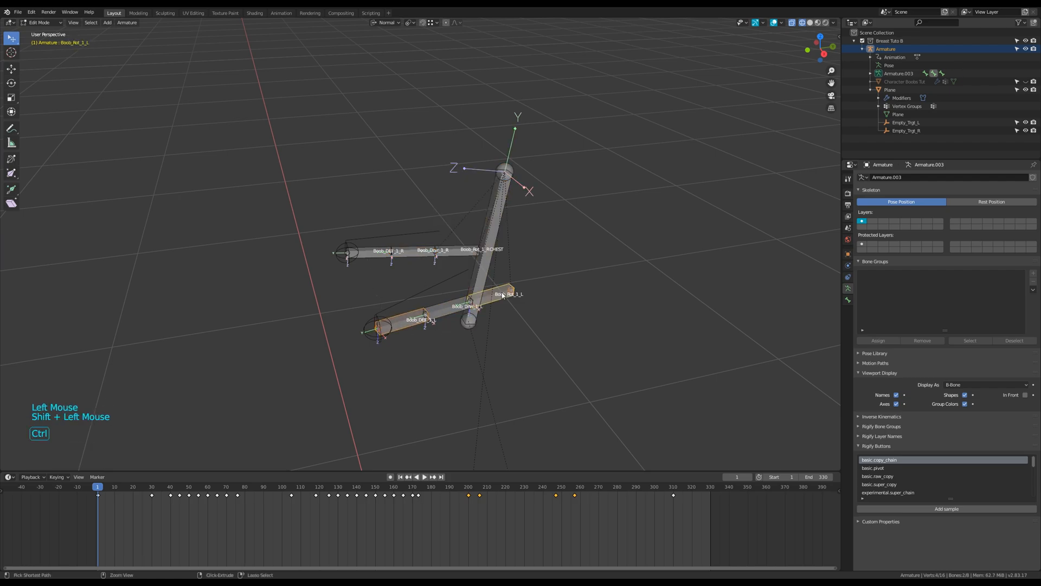
key(ctrl+p)
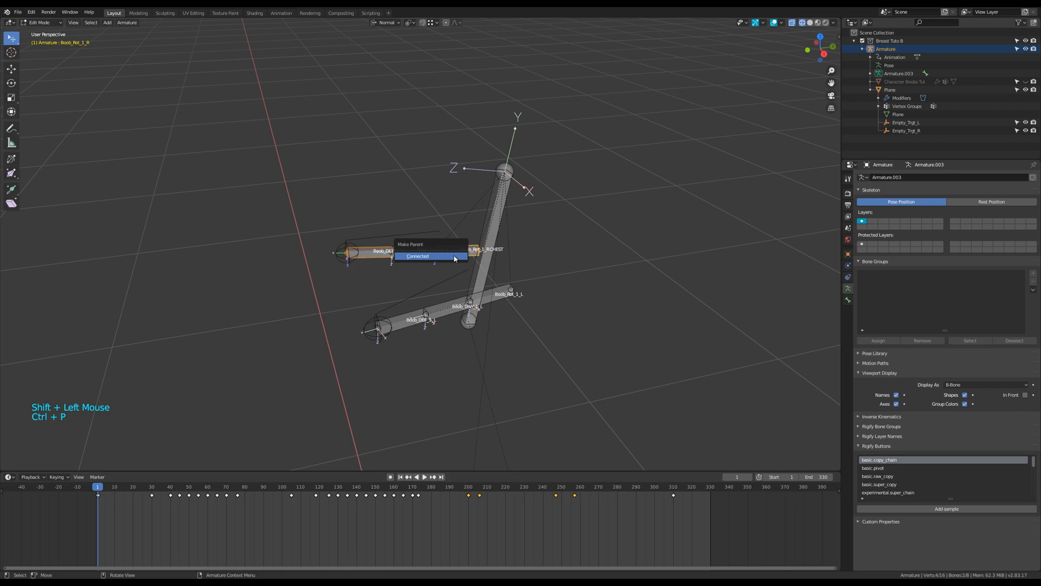
click(417, 256)
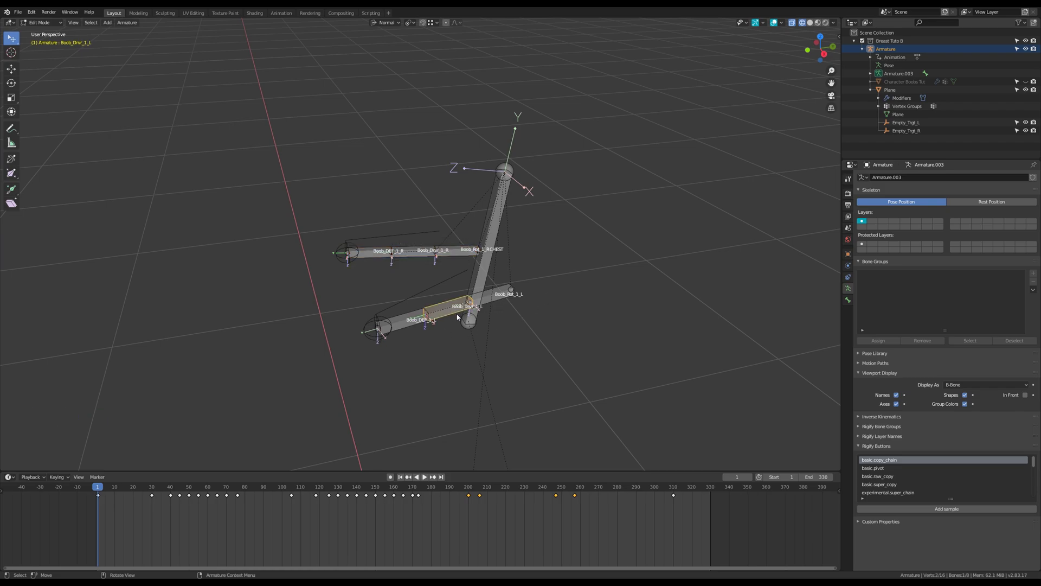
click(502, 305)
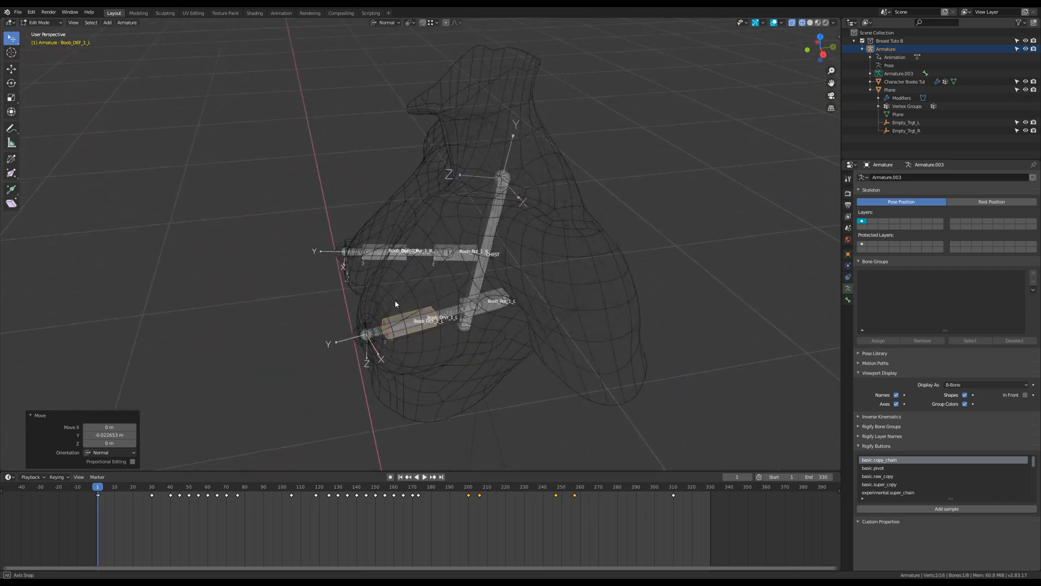
- Exit bone Edit Mode, hide the torso mesh, and put the armature in Pose Mode
key(Ctrl+Tab)
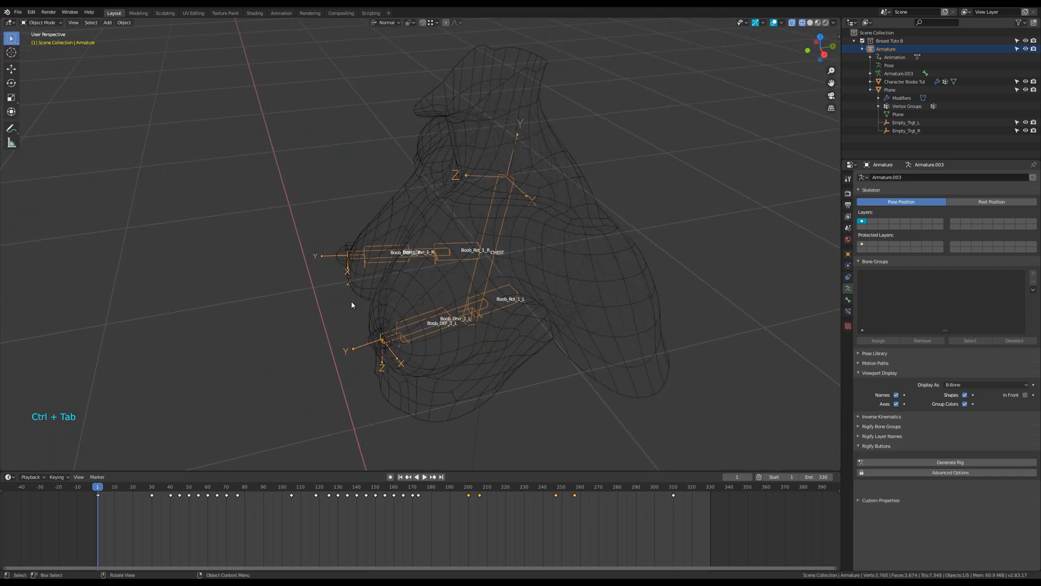
key(F2)
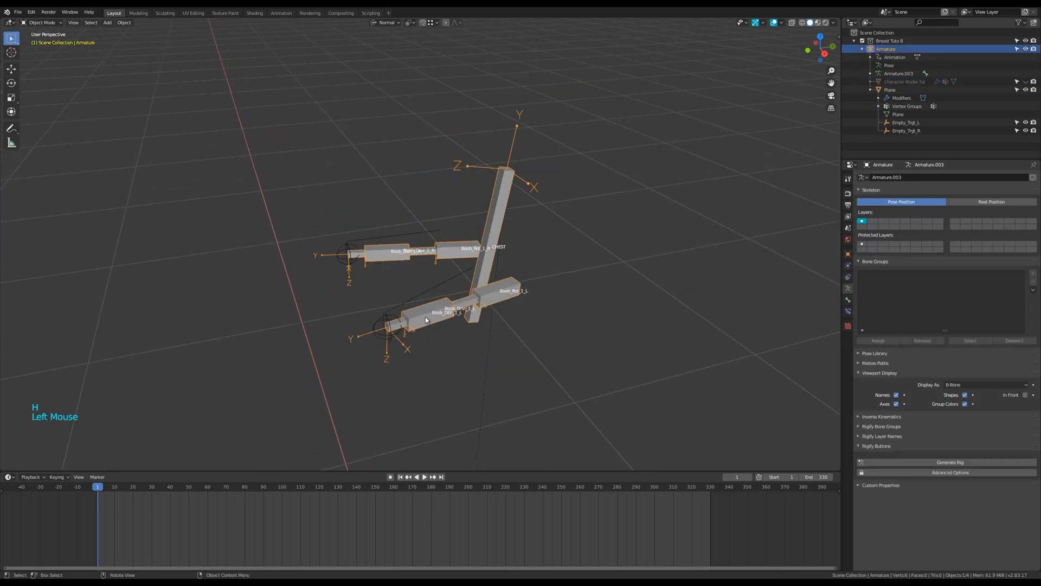
key(ctrl+tab)
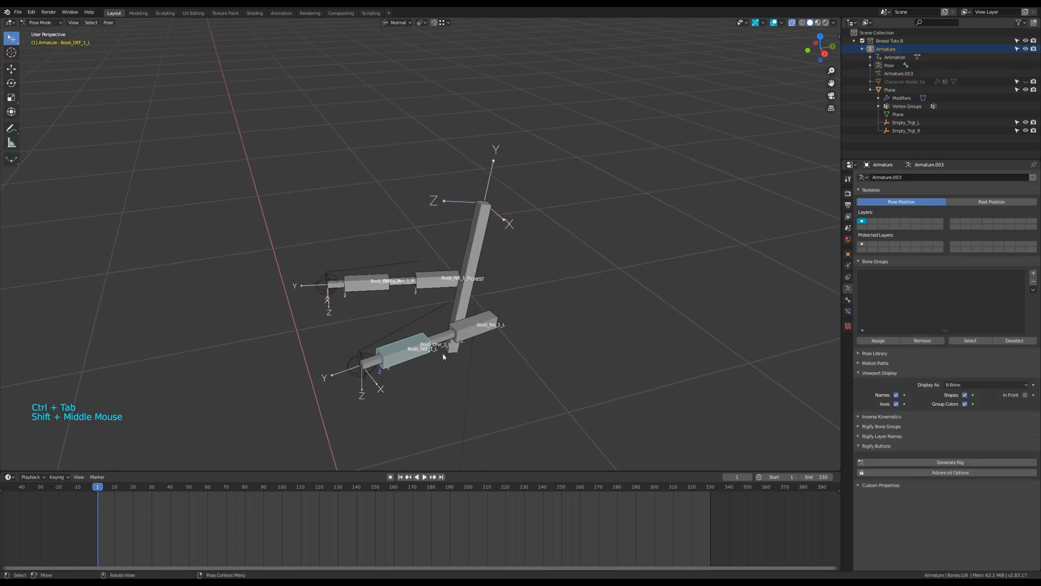
- Add Stretch To on Boob_Drvr_1_L toward Empty_Trgt_L, volume variation 100, rest length reset
click(439, 341)
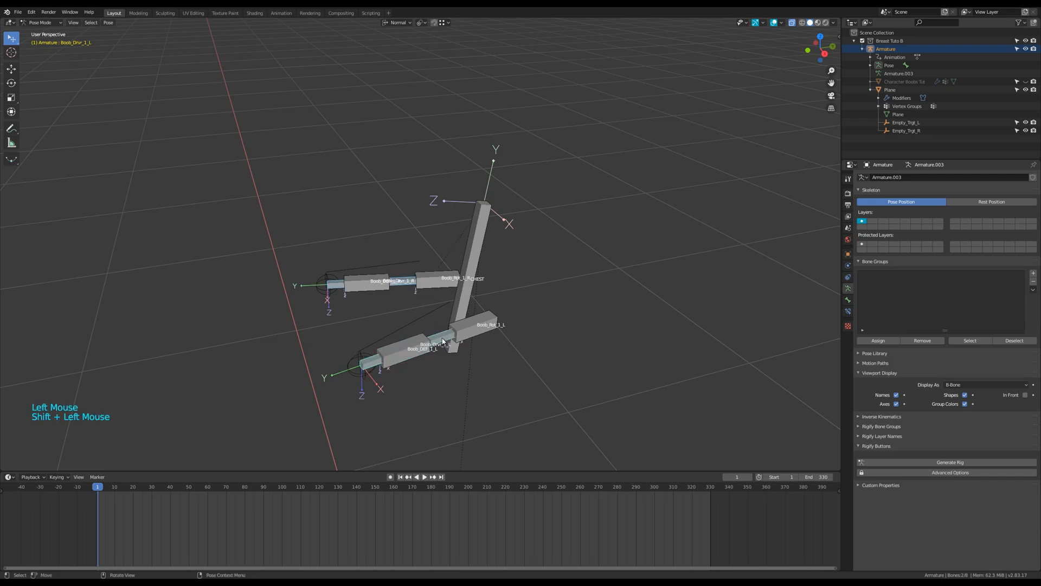
key(shift+ctrl+c)
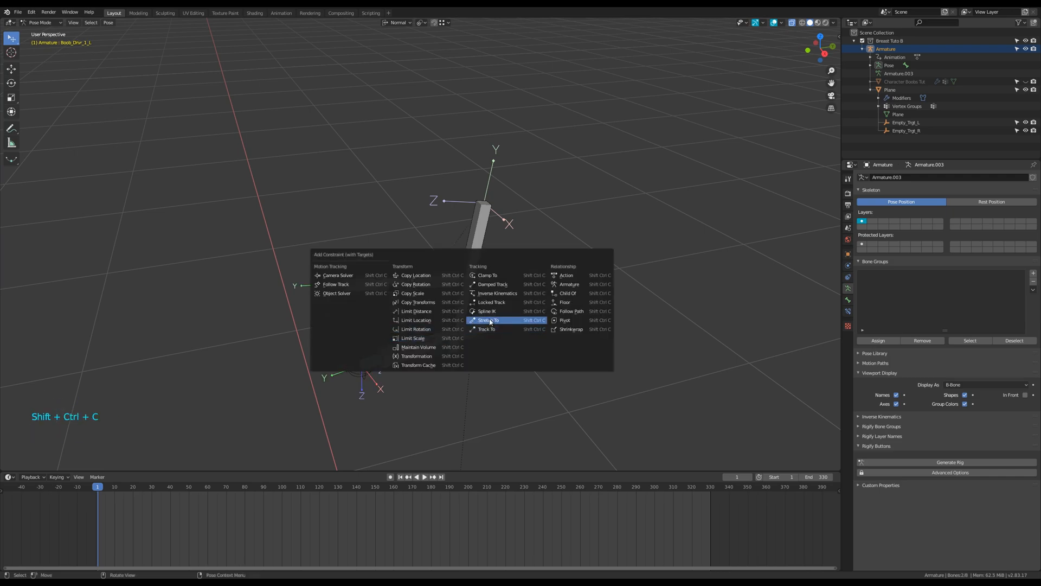
click(487, 320)
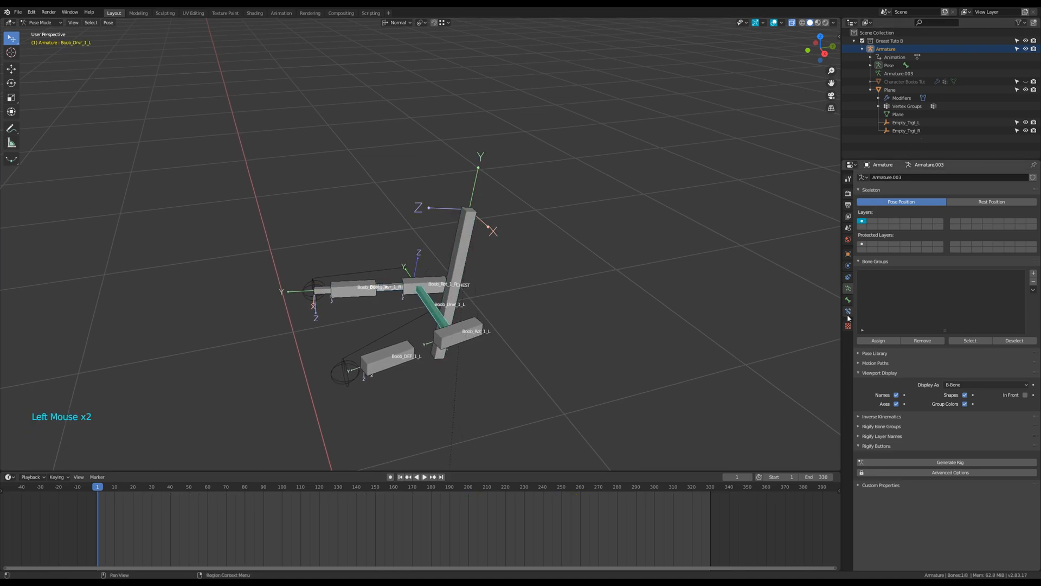
click(848, 310)
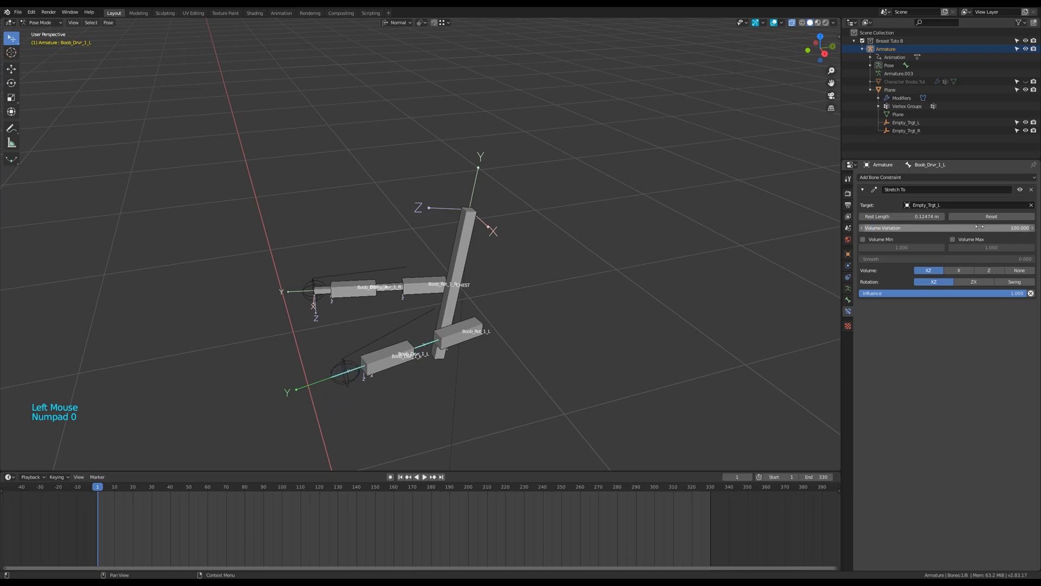
click(991, 216)
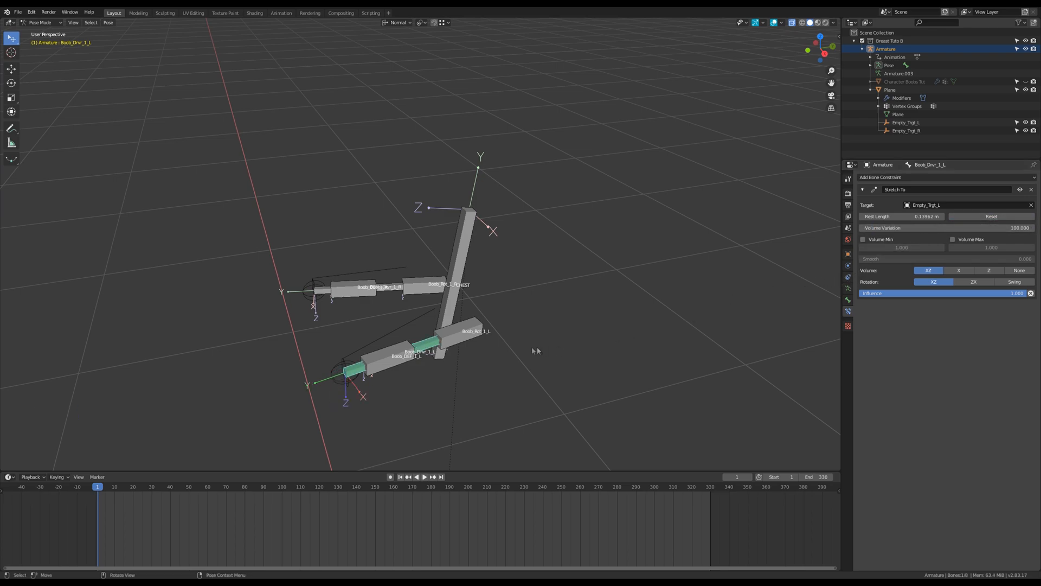
click(402, 332)
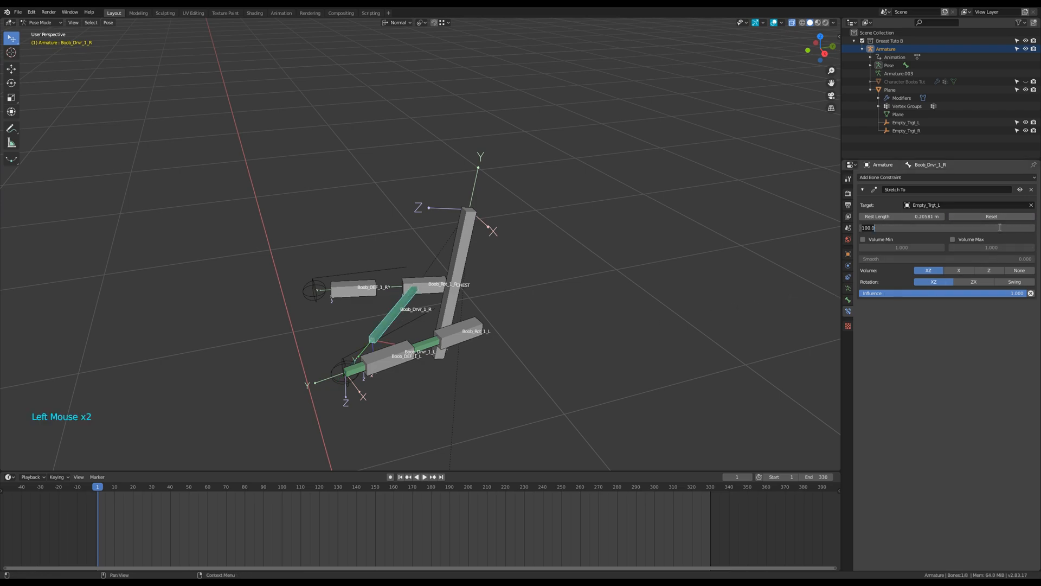
- Set Boob_Drvr_1_R's Stretch To volume variation to 100 and pick its target empty
click(963, 205)
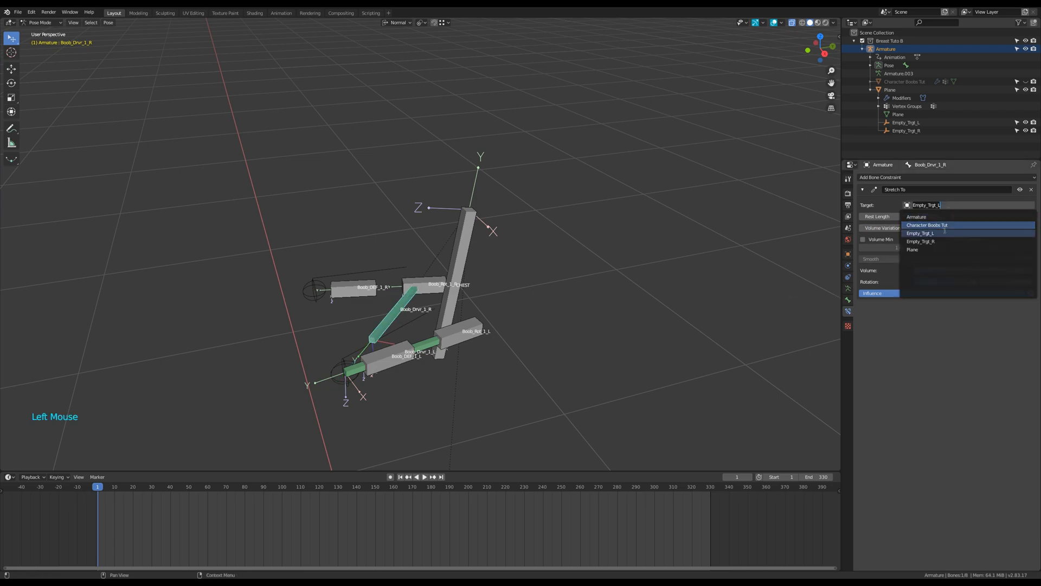
click(921, 240)
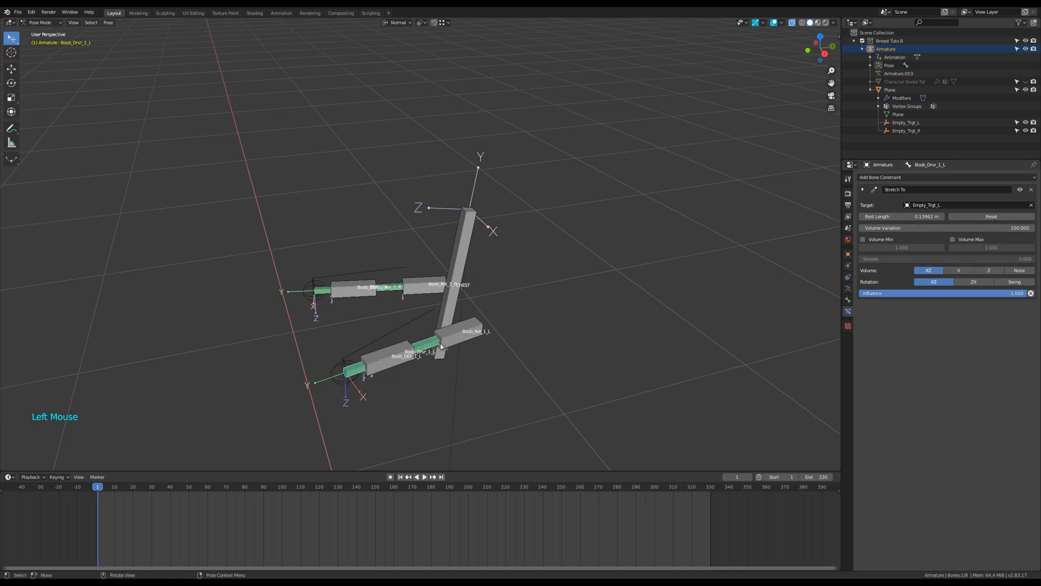
- Give Boob_Rot_1_L a local-space Copy Rotation constraint from the left driver bone
click(465, 331)
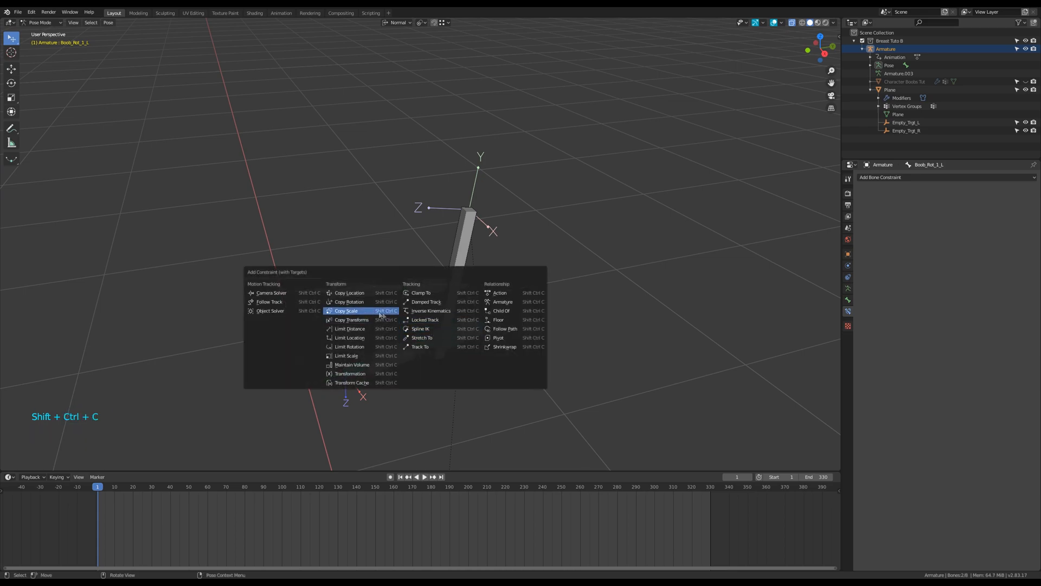
click(348, 301)
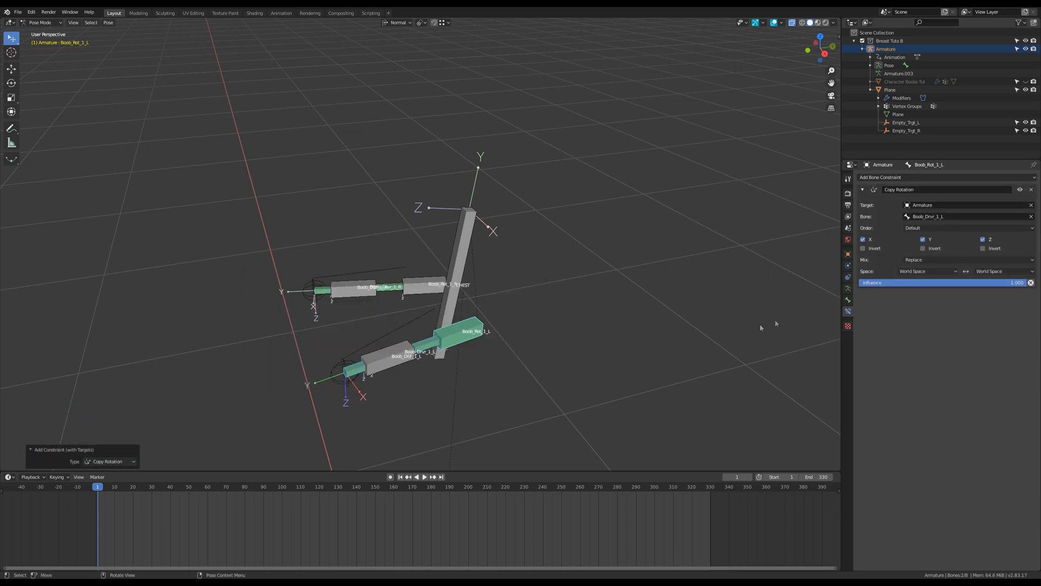
click(926, 271)
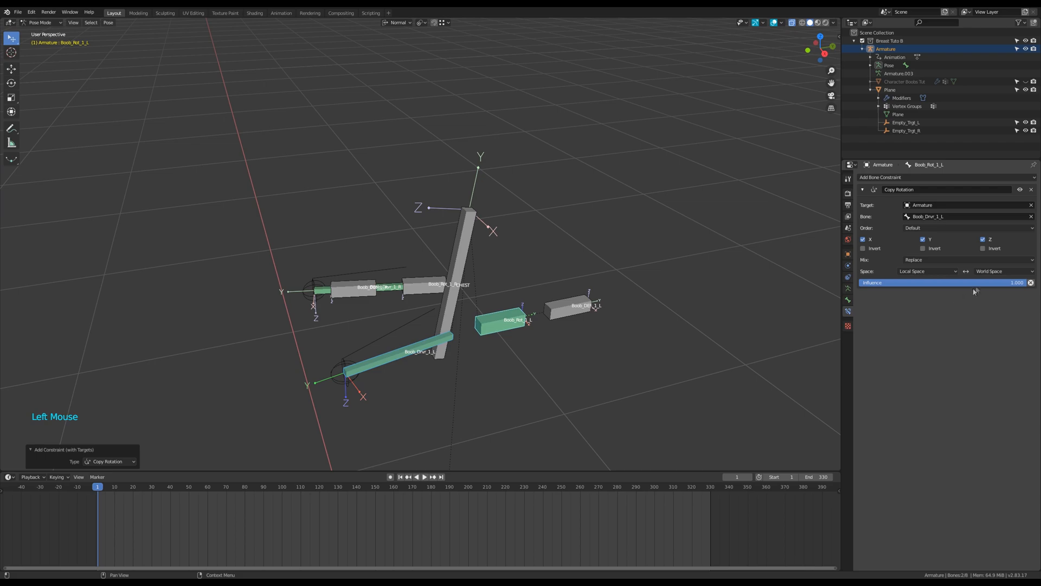
click(862, 189)
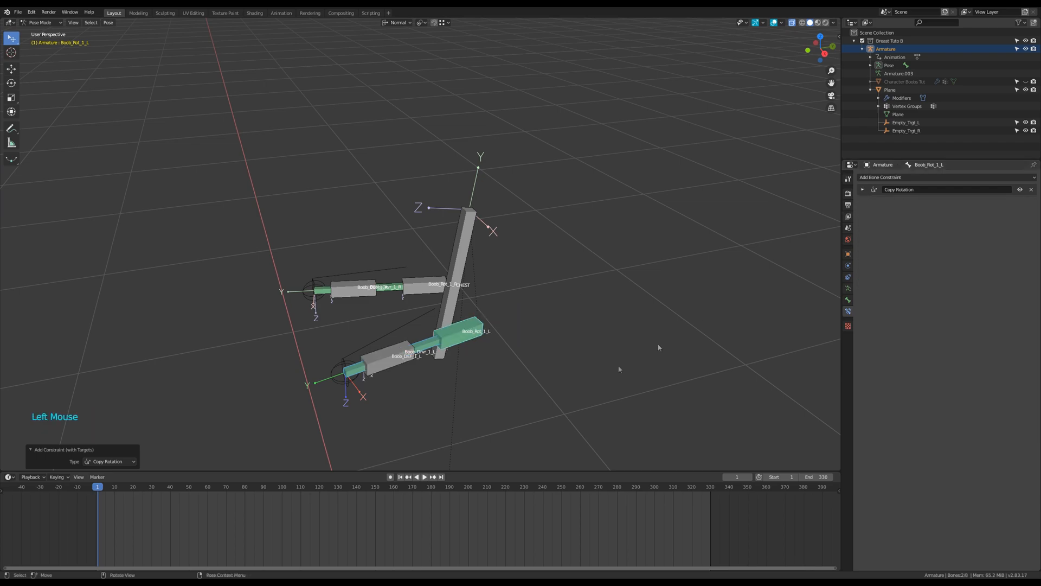
- Add a Limit Rotation constraint to Boob_Rot_1_L converted to Local Space
click(459, 340)
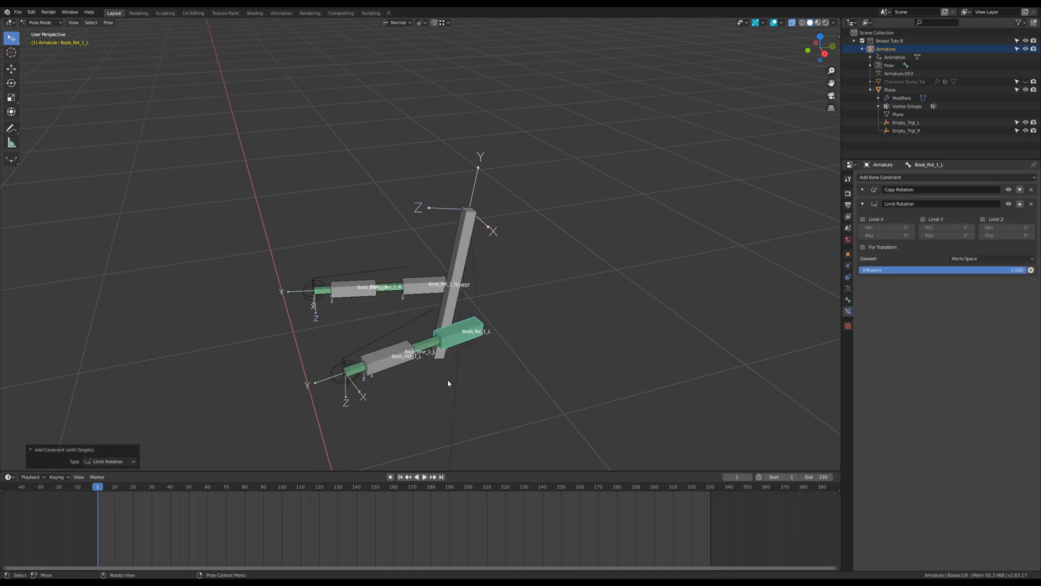
click(964, 258)
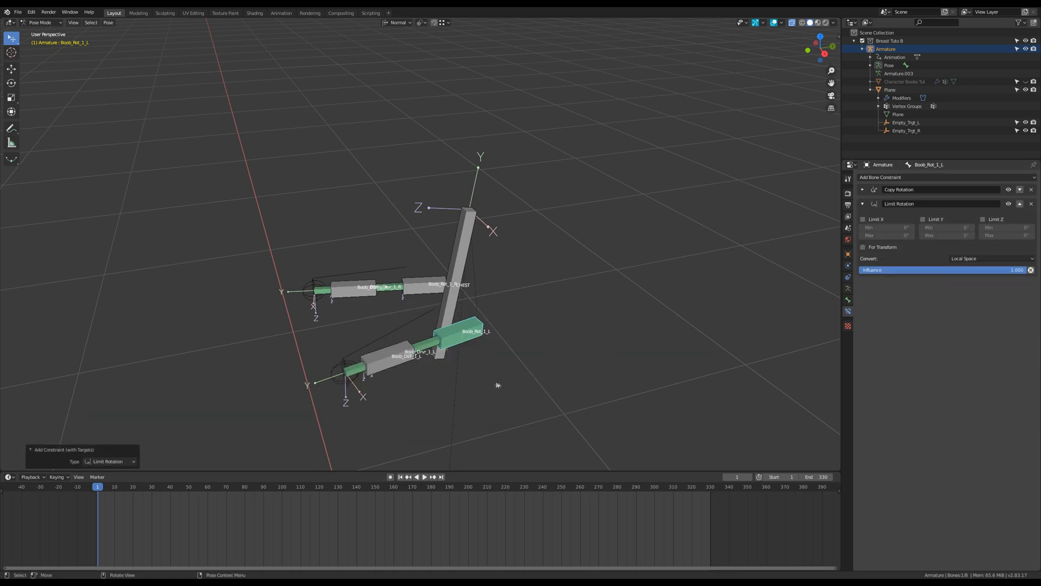
click(422, 347)
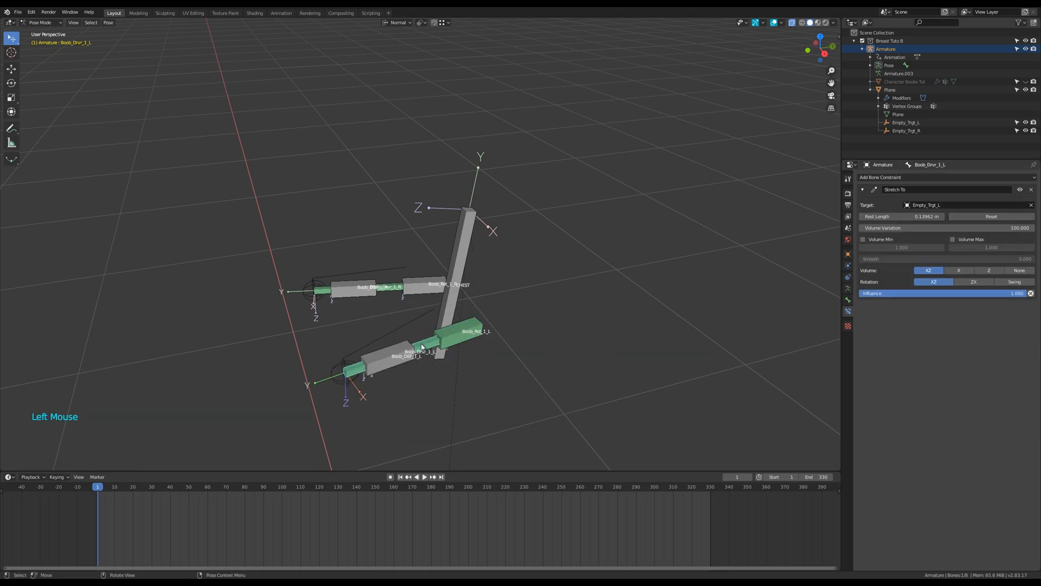
- Add Copy Scale from the driver to Boob_DEF_1_L, plus a local-space Limit Scale
key(shift+ctrl+c)
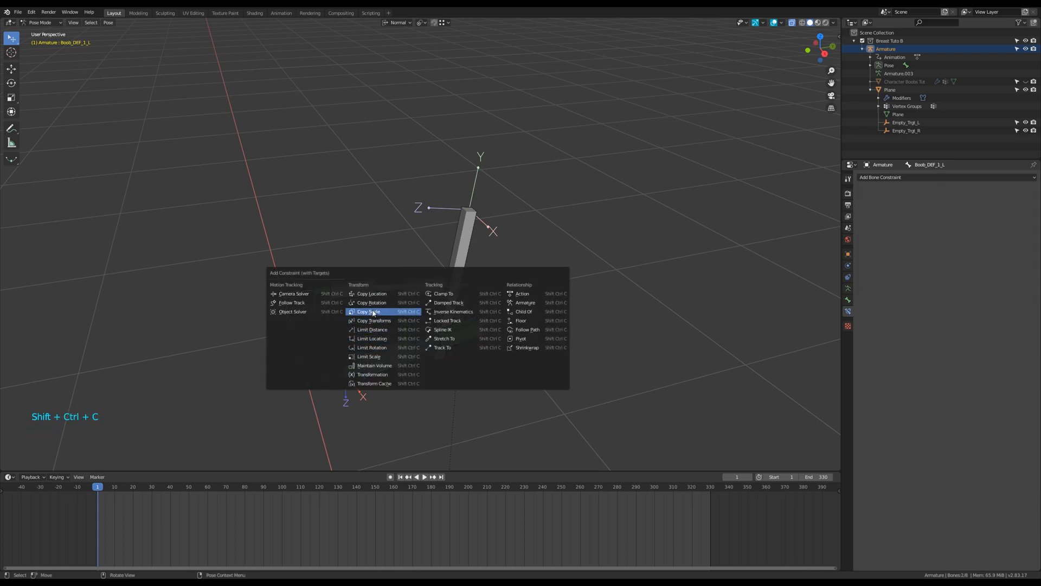
click(369, 312)
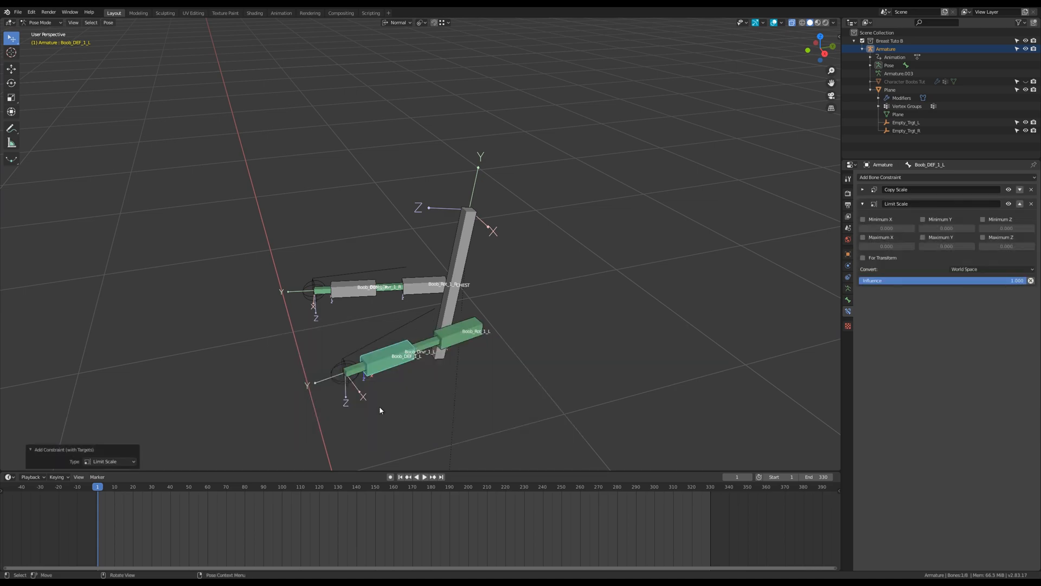
click(989, 269)
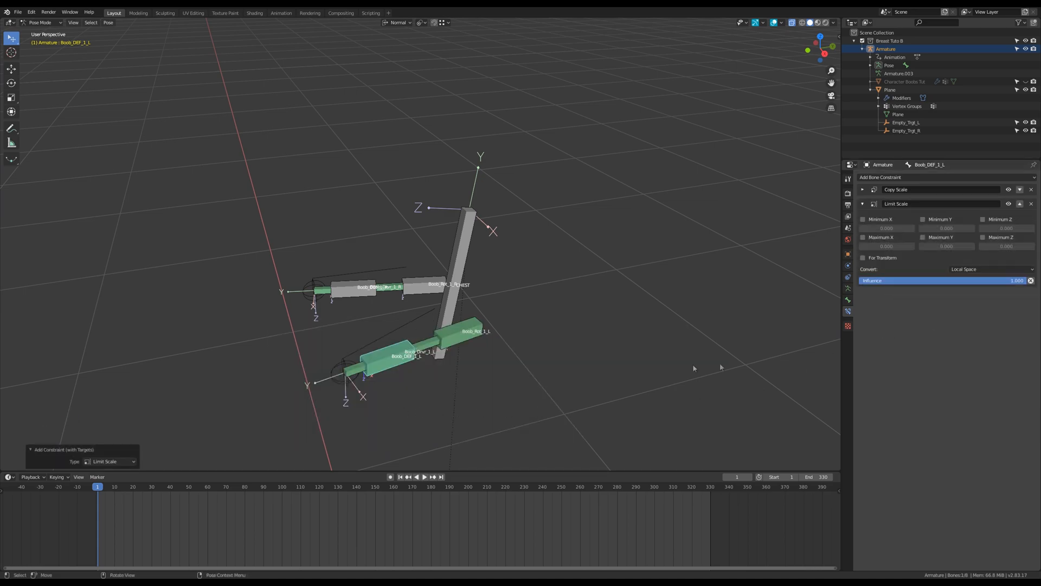
key(q)
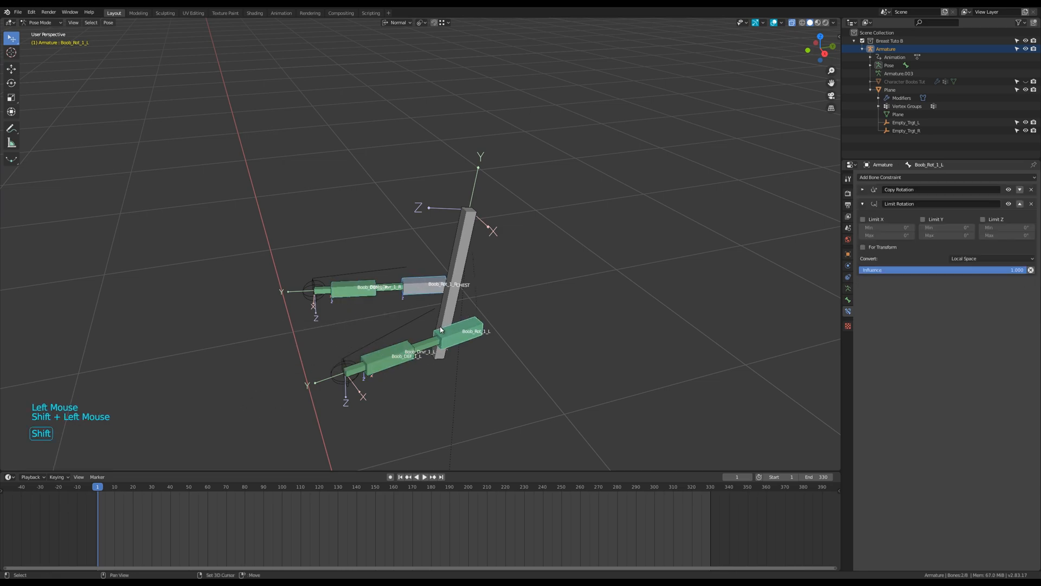
- Select Boob_DEF_1_R and collapse its Copy Scale constraint in Bone Constraints
click(438, 284)
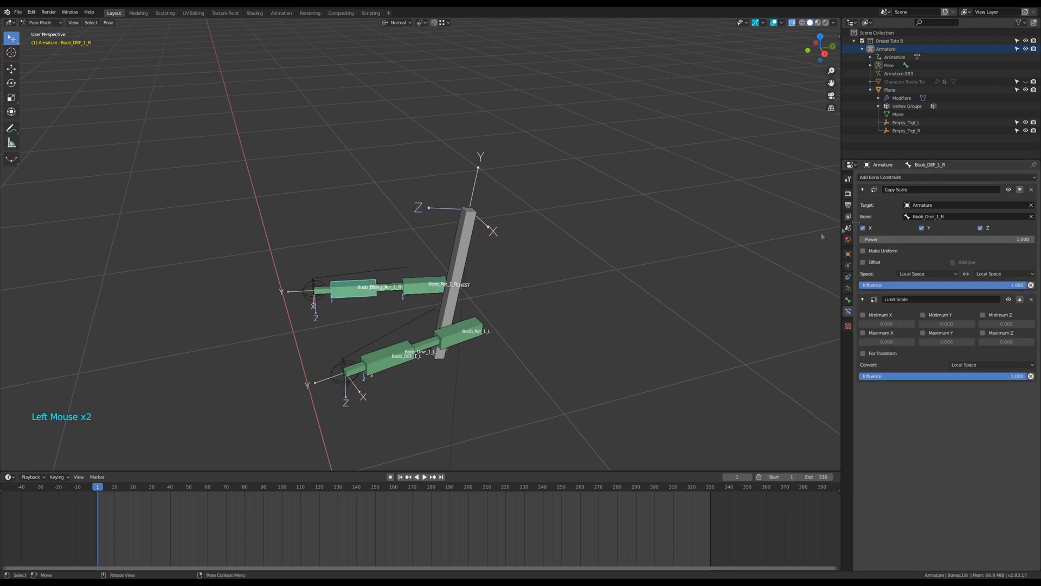
click(862, 189)
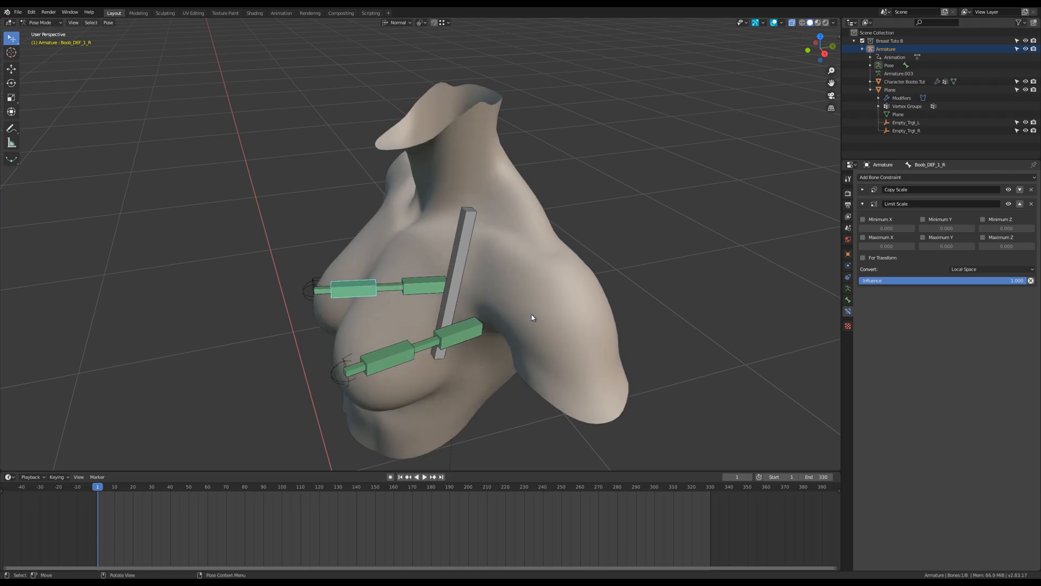
- Hide the torso mesh so the left deform bone's X scale limits can be ticked
key(space)
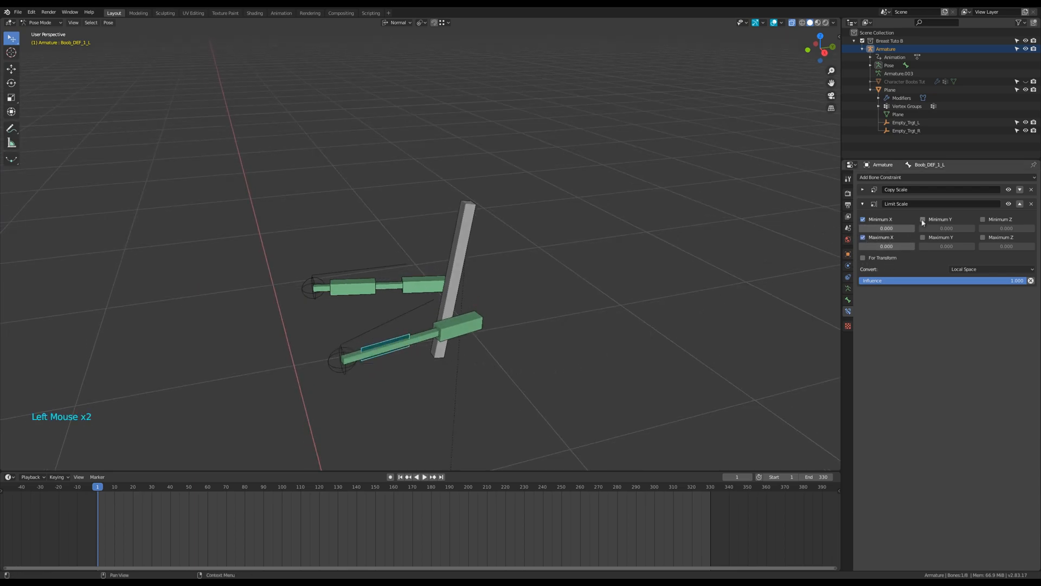
- Enable all Min/Max scale axes on both deform bones, minimum 0.85, maximum about 1.1
click(984, 237)
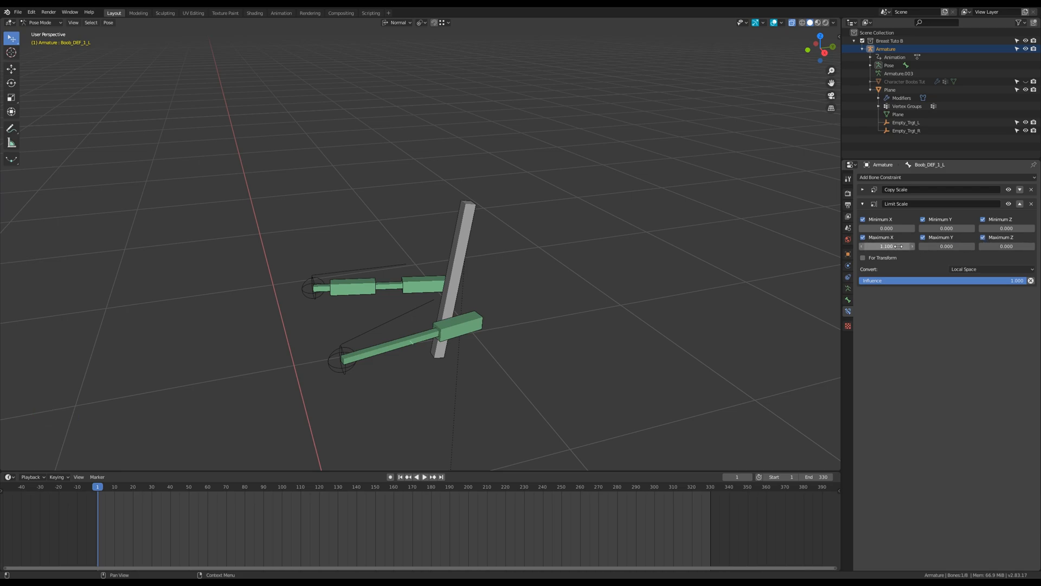
click(885, 228)
text(.85)
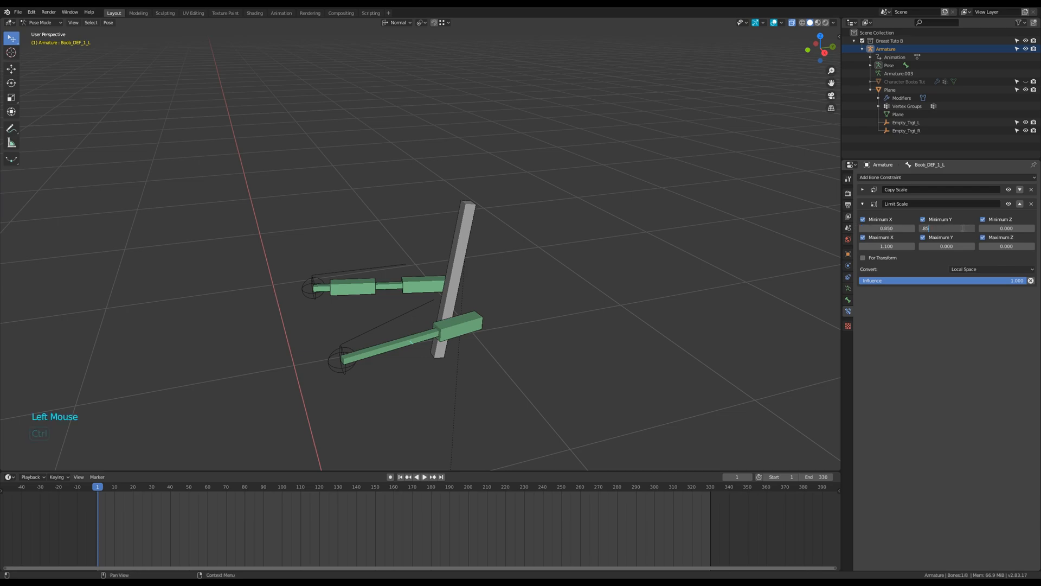
click(946, 246)
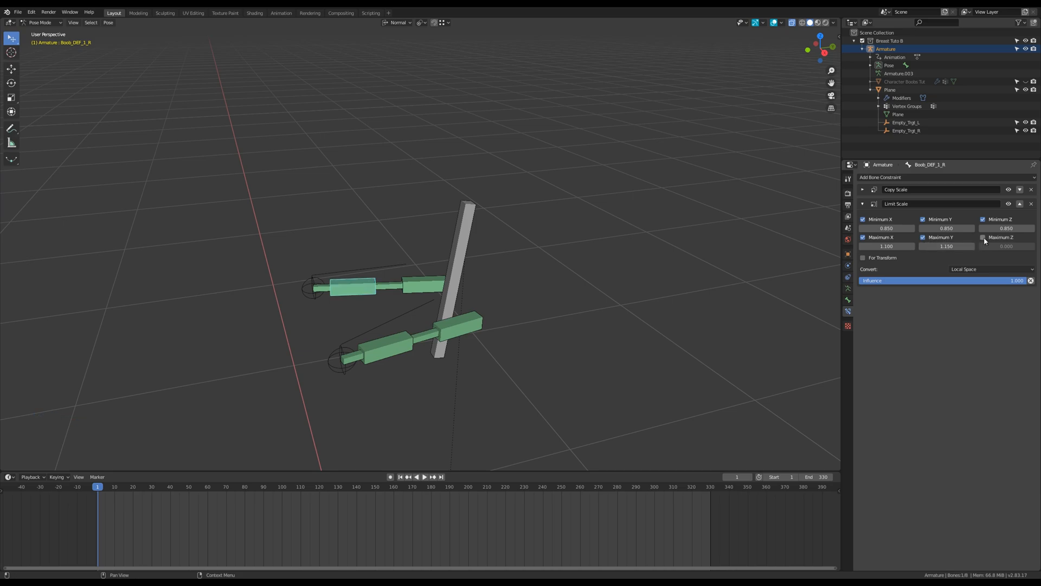
click(983, 237)
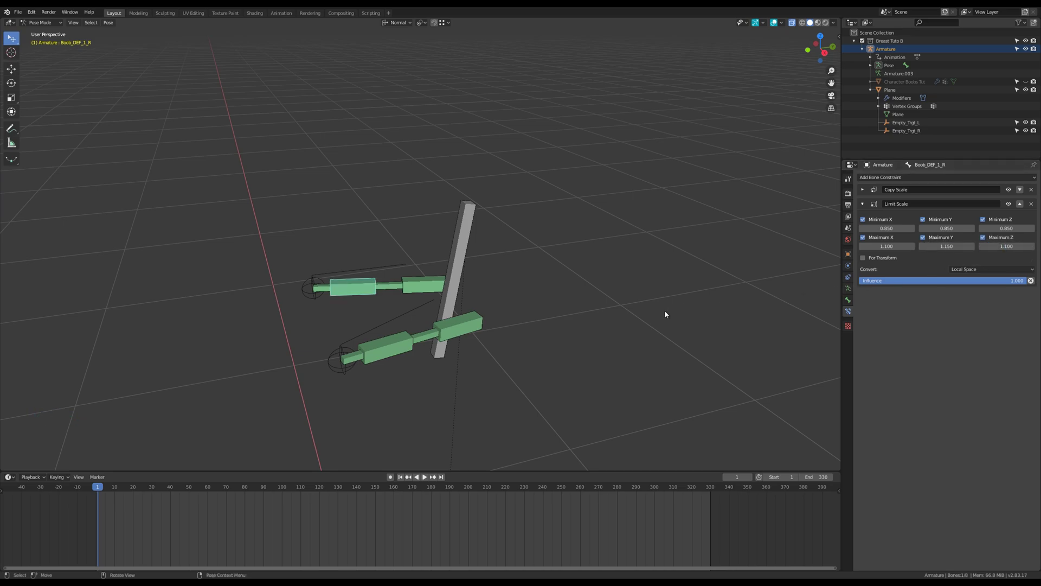
key(space)
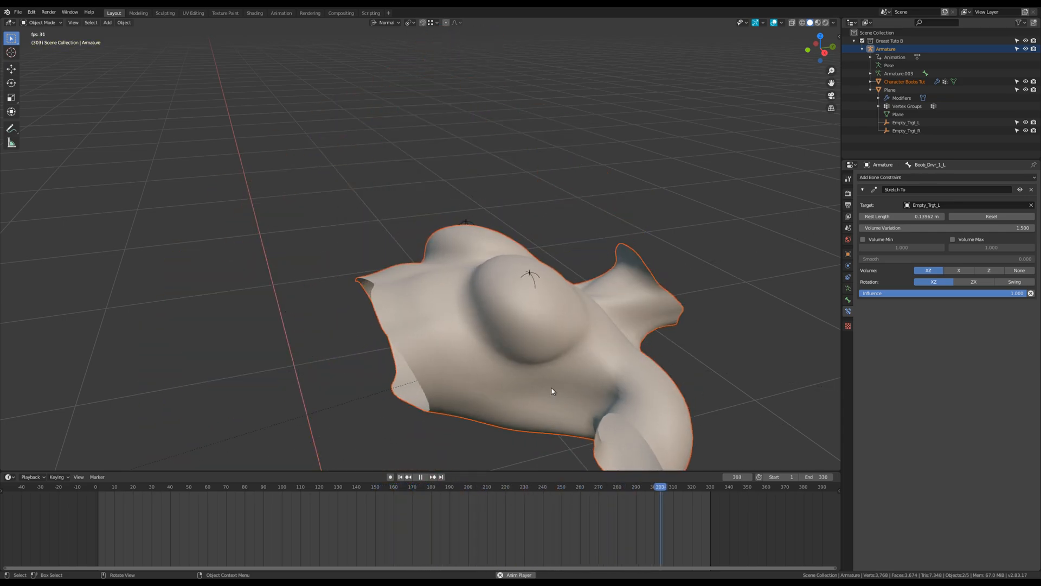
- Select the Character Boobs Tut torso mesh back at frame 1
click(231, 486)
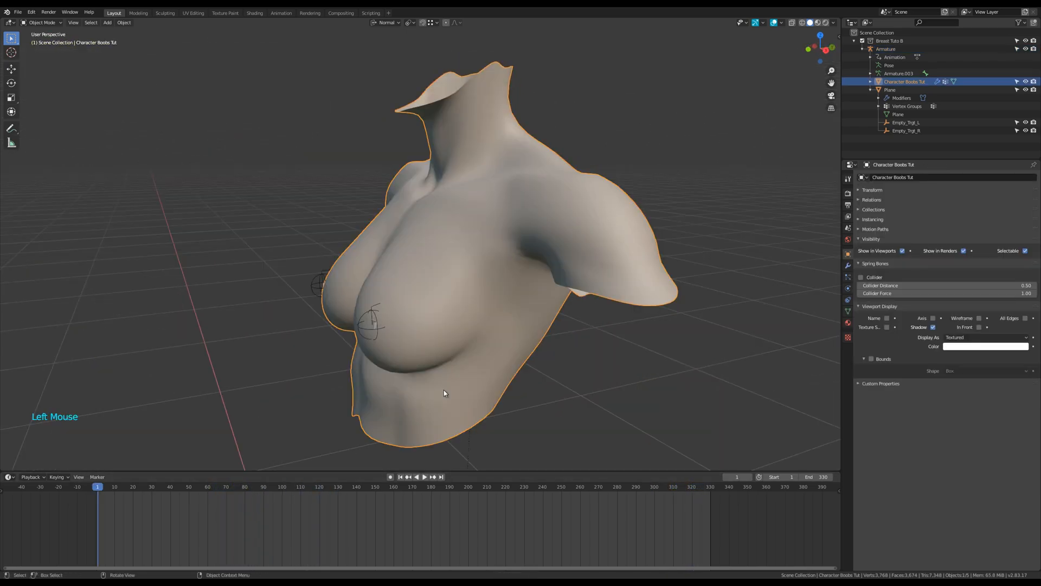
- Set Limit Rotation X to −15°–10° and Z to ±10° on Boob_Rot_1_L and Boob_Rot_1_R
key(ctrl+tab)
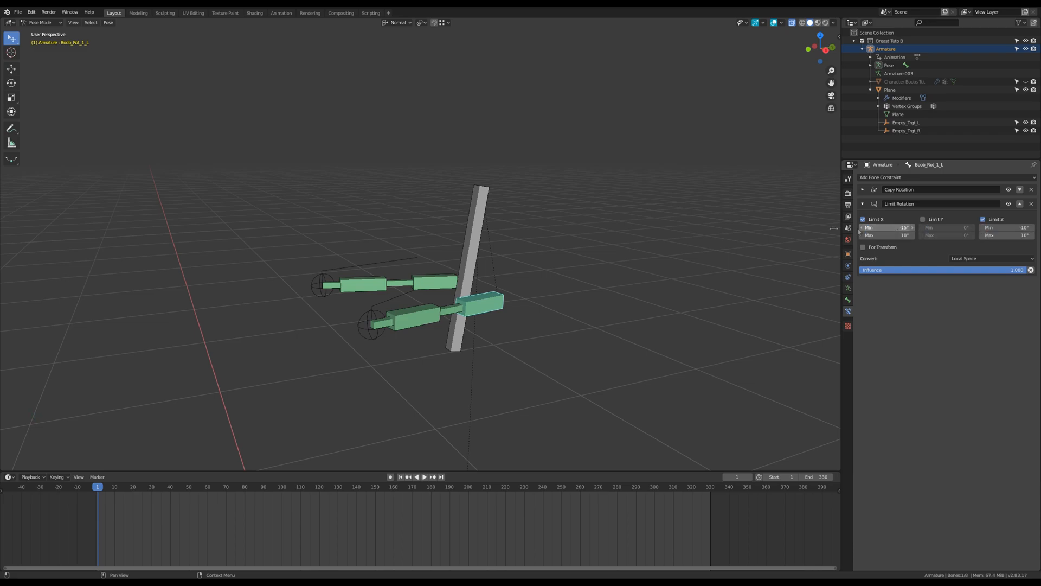
double_click(886, 228)
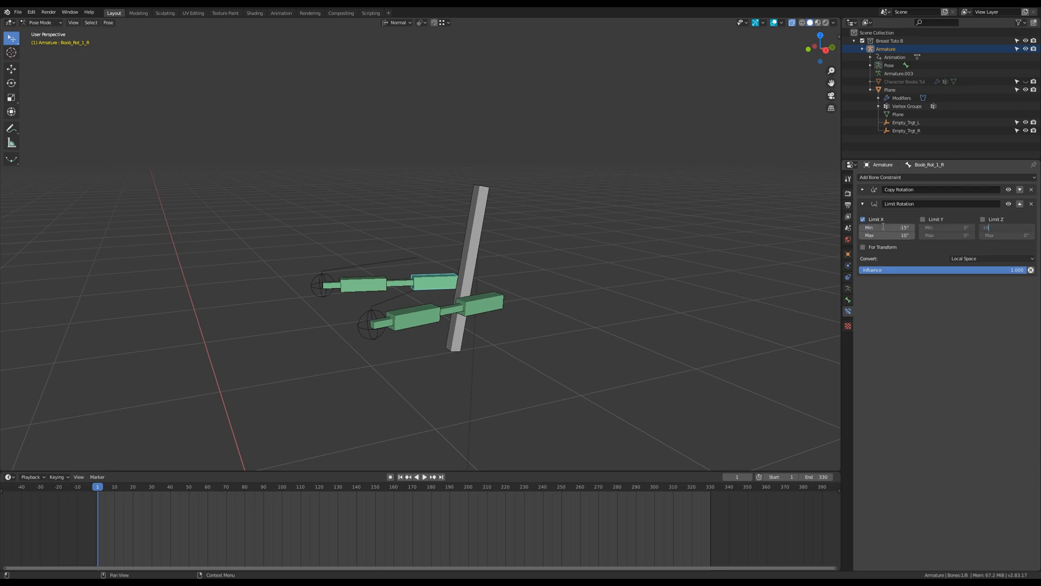
key(Ctrl+Tab)
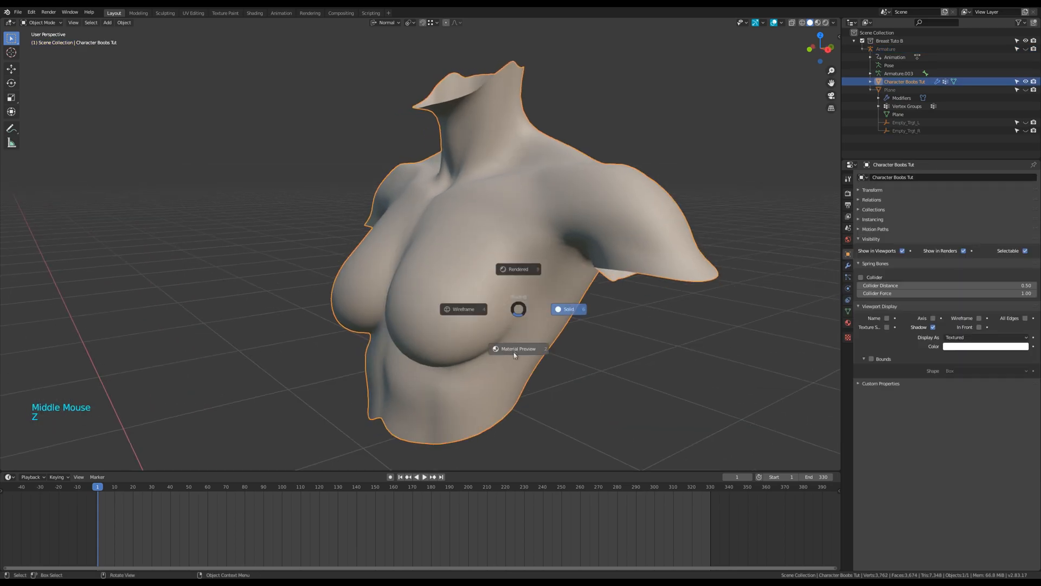
- Play the jiggle simulation, toggling X-ray on and off to inspect the torso motion
key(space)
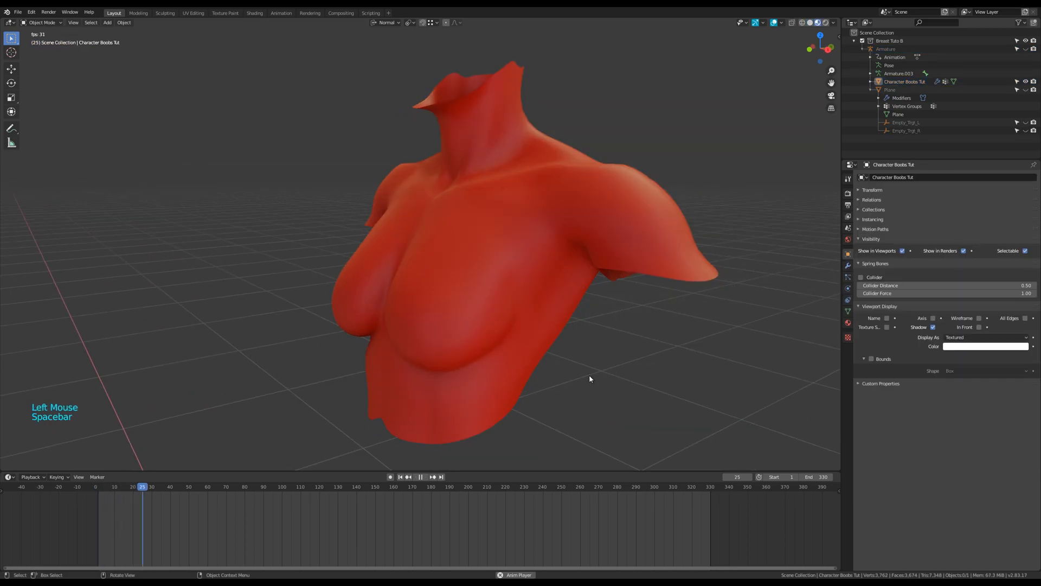
key(space)
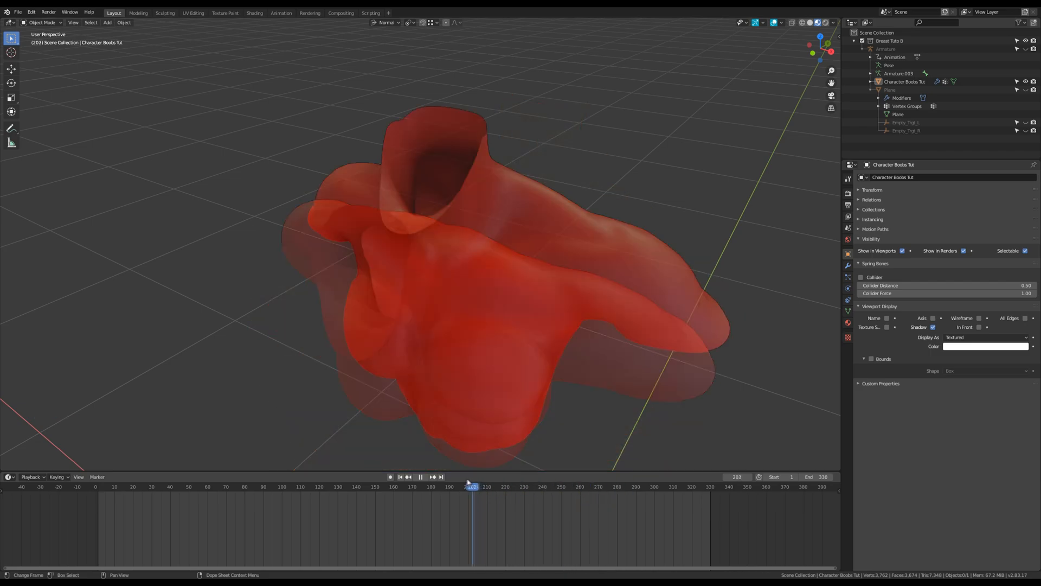
key(space)
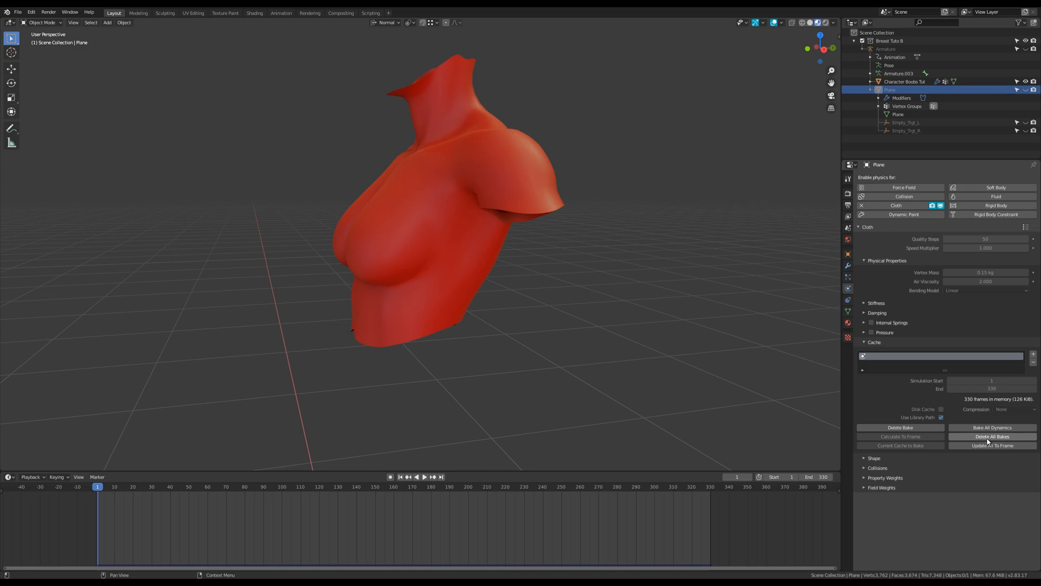
- Delete the Plane's cloth bakes, rebake all 330 frames, and restore normal torso shading
double_click(985, 281)
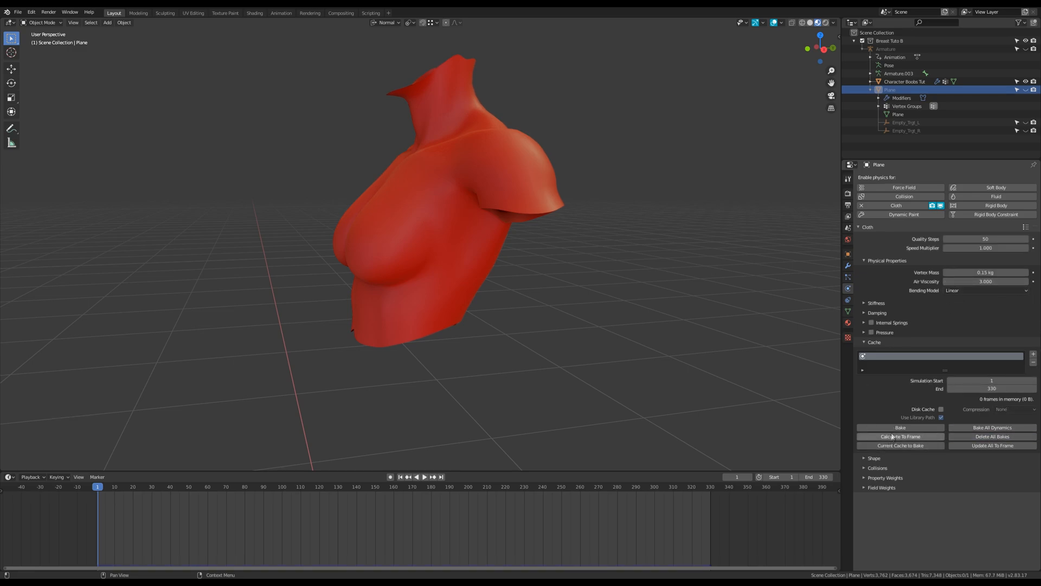
click(900, 436)
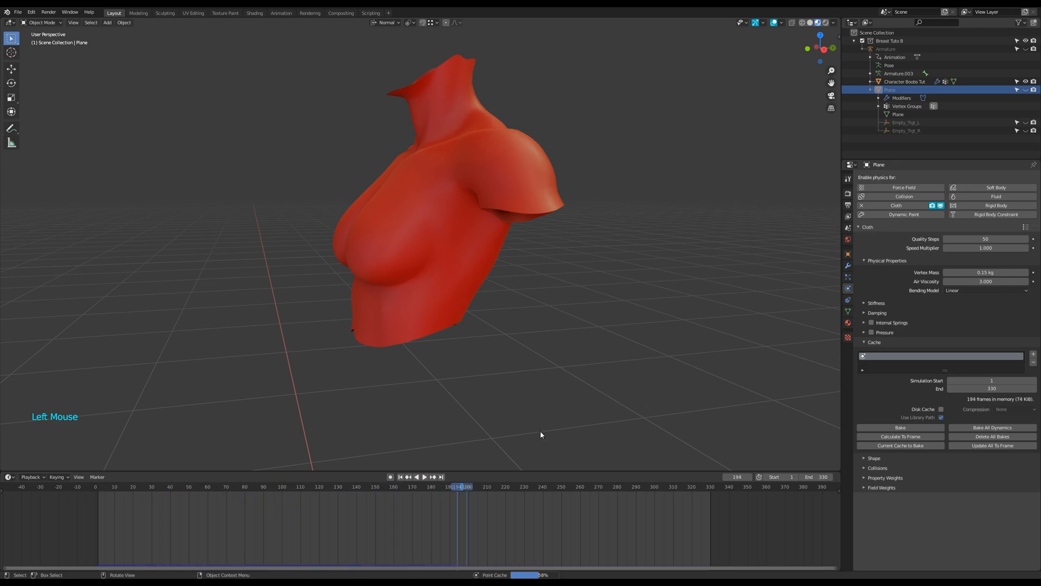
click(669, 487)
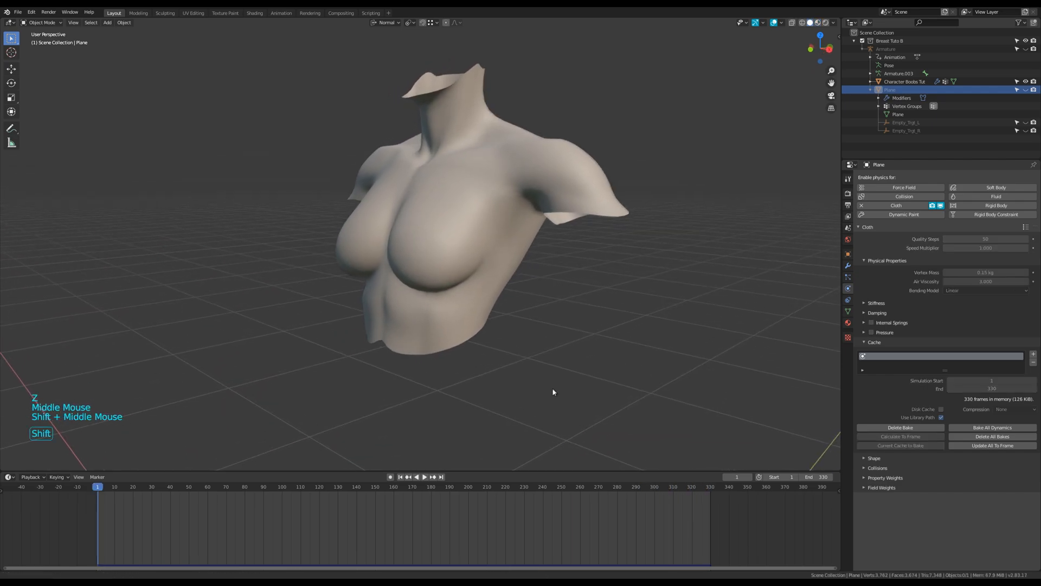
- Play the rebaked jiggle animation and jump to several later frames to check the motion
key(space)
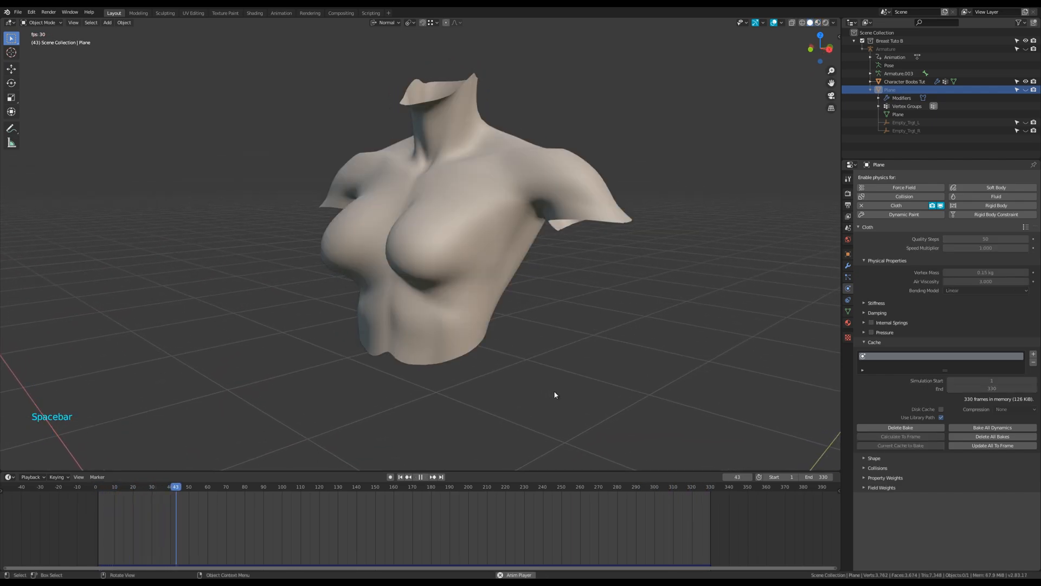
key(space)
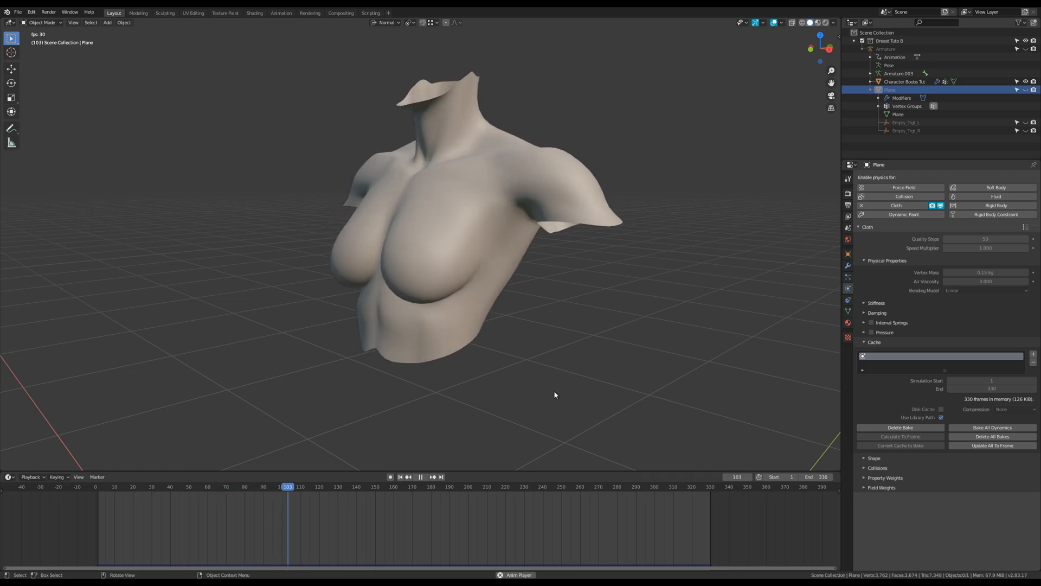
click(390, 476)
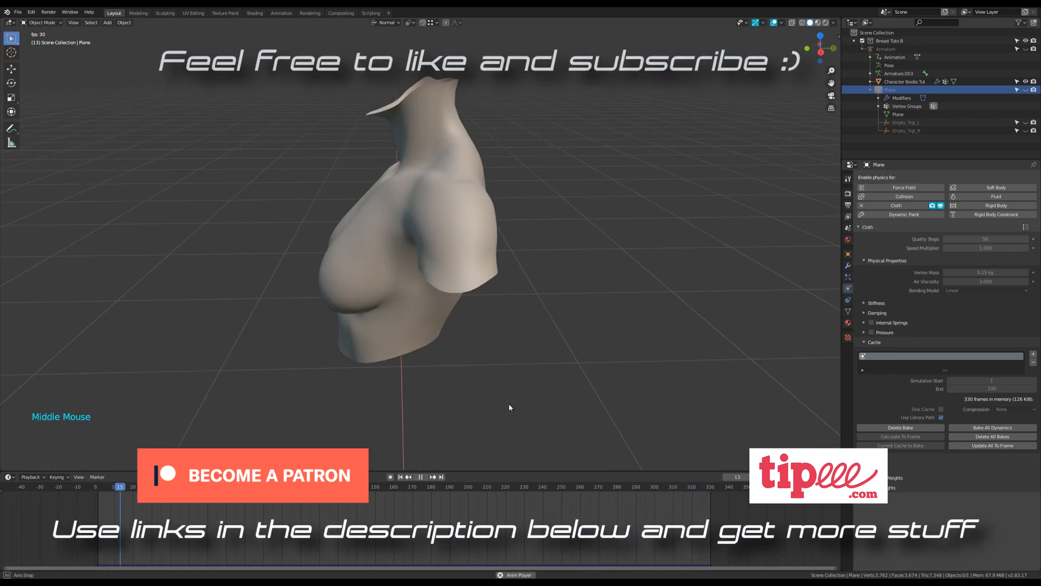
key(space)
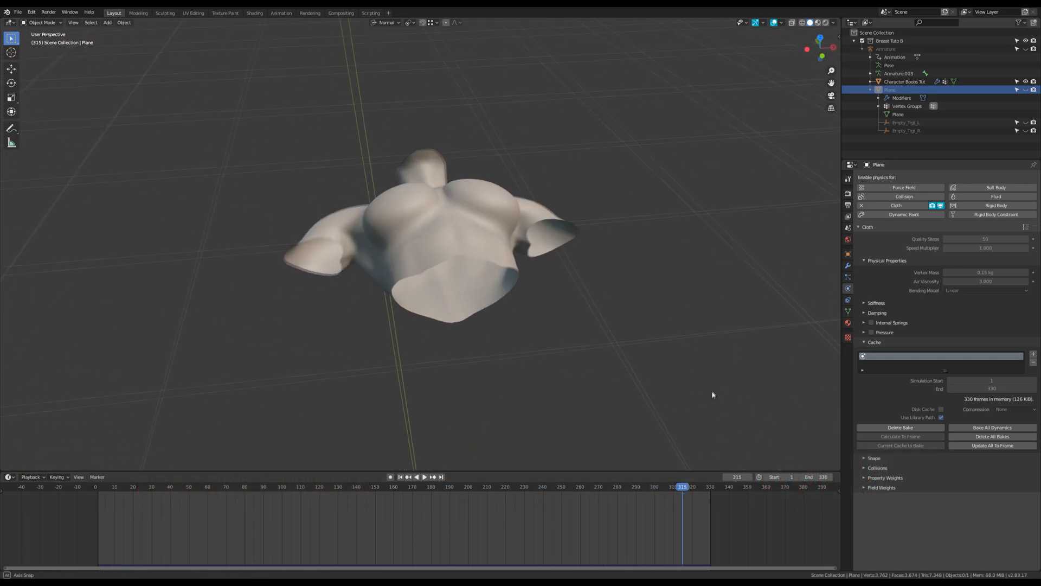
click(424, 477)
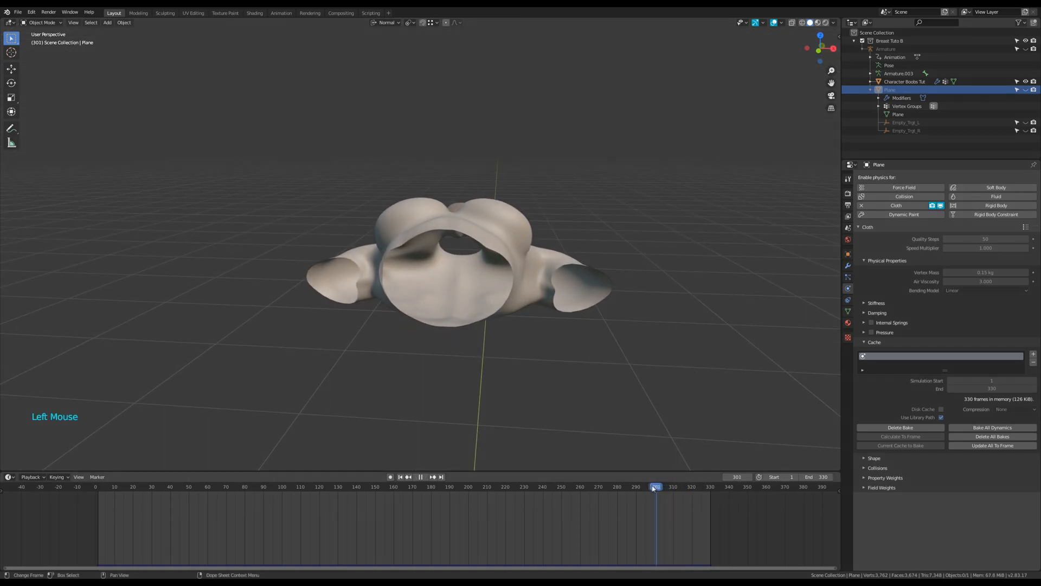
click(567, 486)
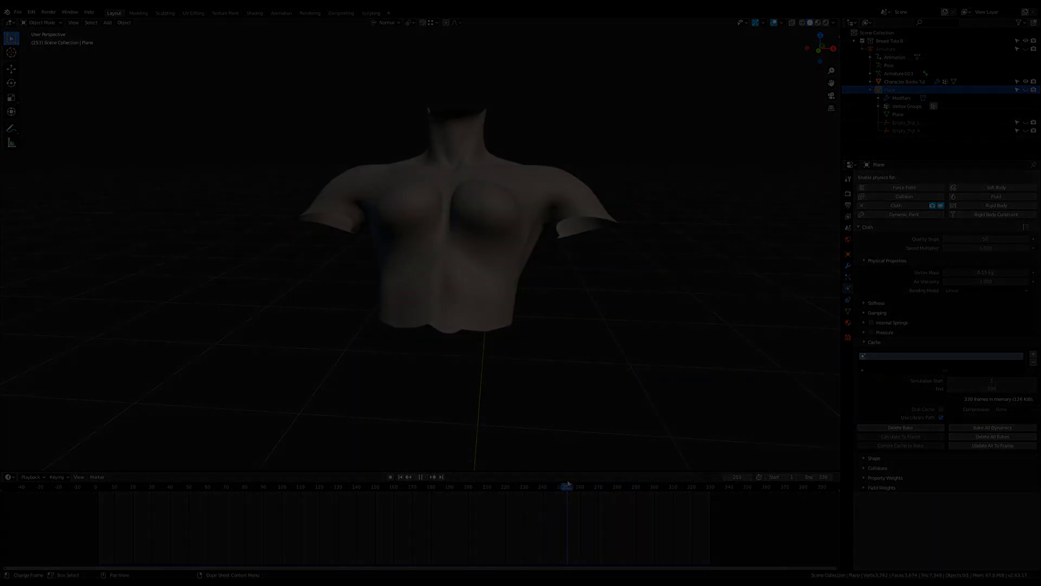